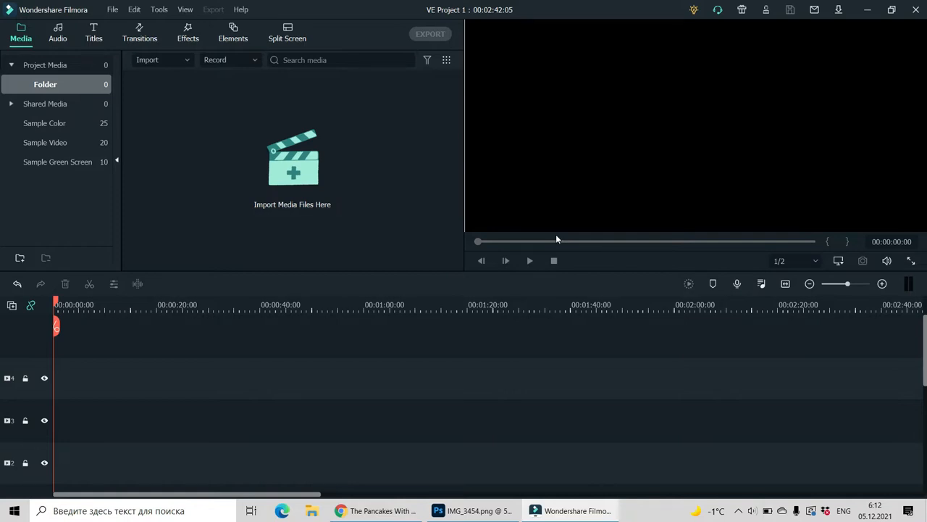
mouse_move(572, 219)
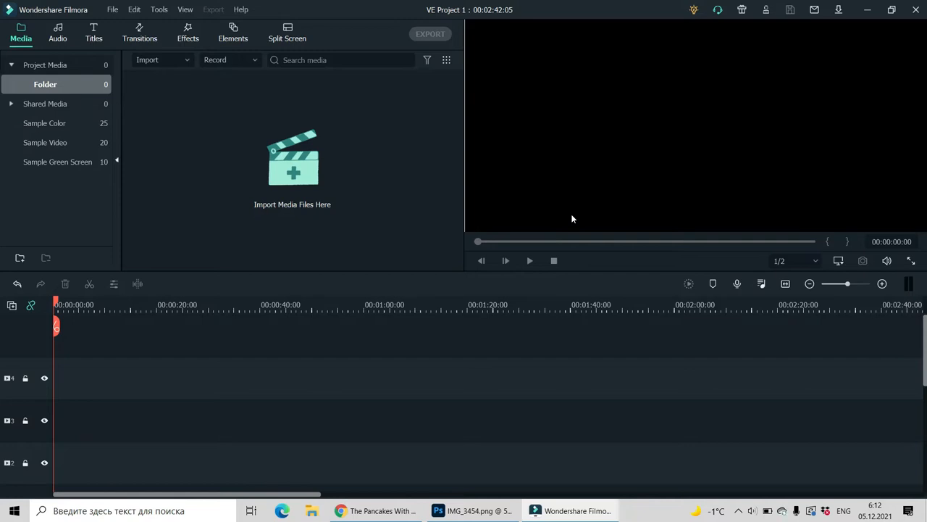
mouse_move(463, 144)
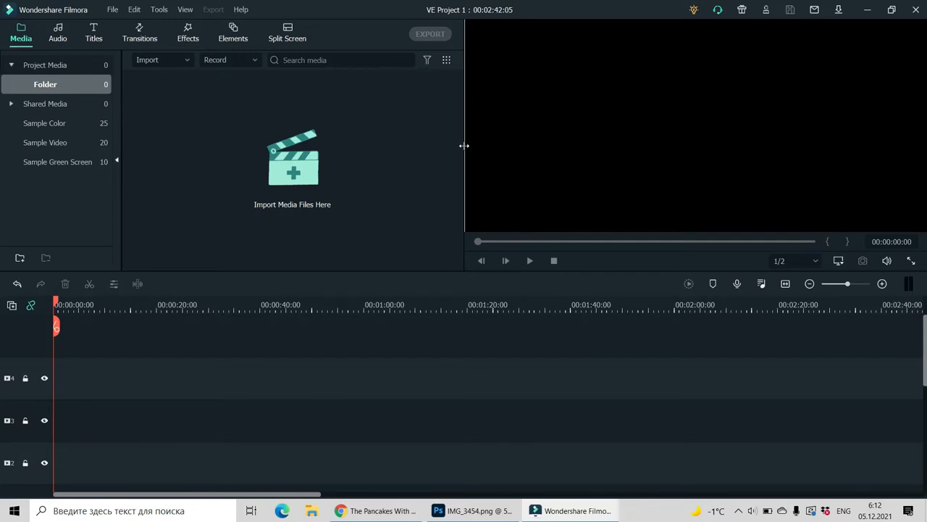
mouse_move(191, 63)
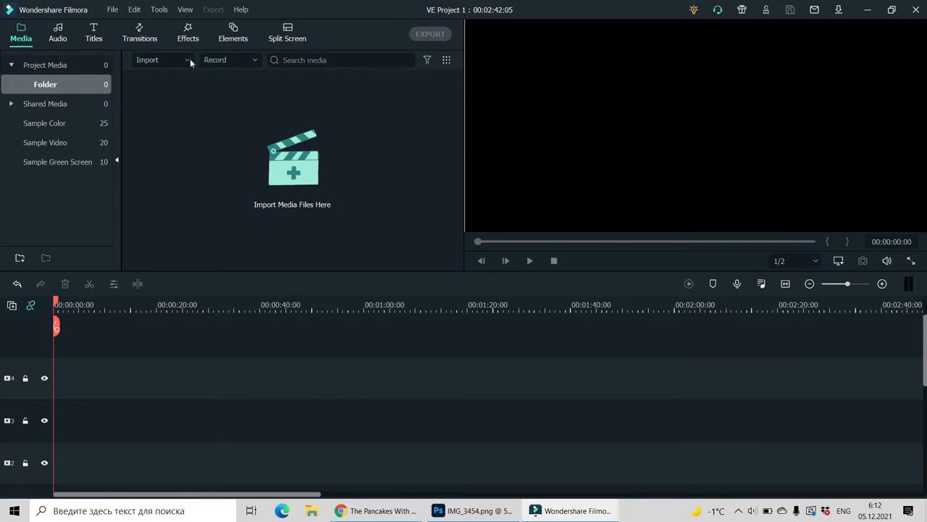
Step: Import the Rainy Day, Rainbow and Rain video clips from the downloads folder
click(159, 59)
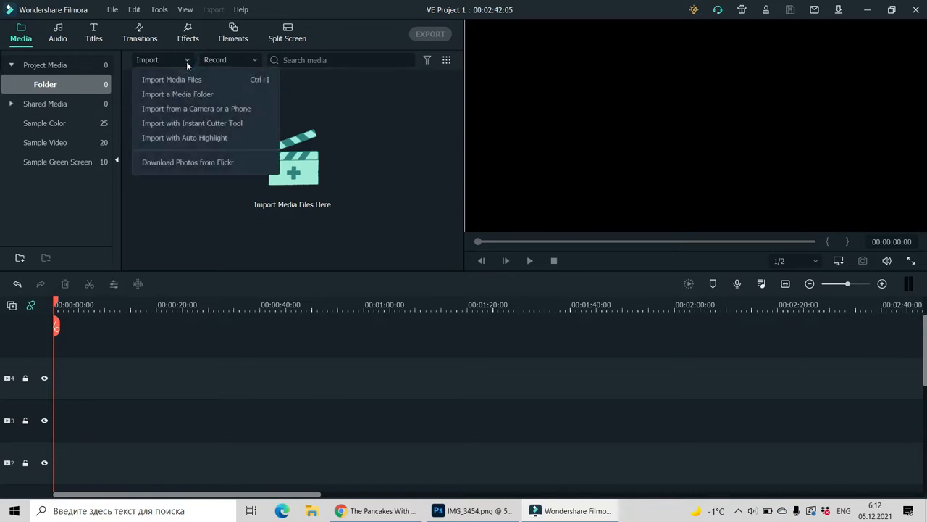
click(171, 79)
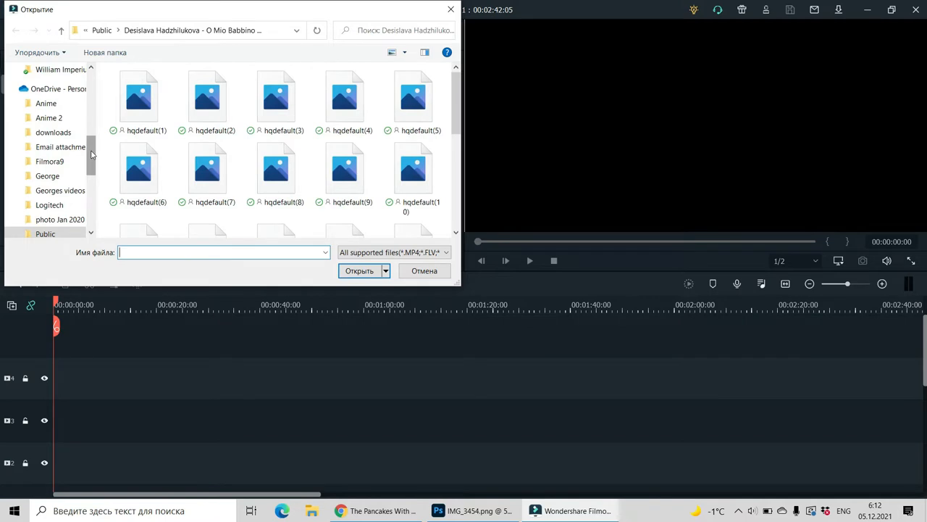
click(148, 181)
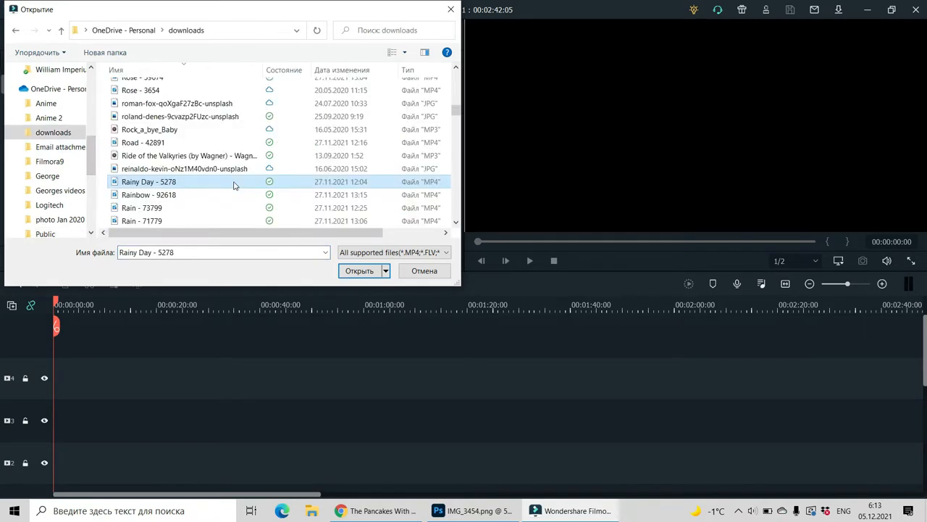
click(142, 207)
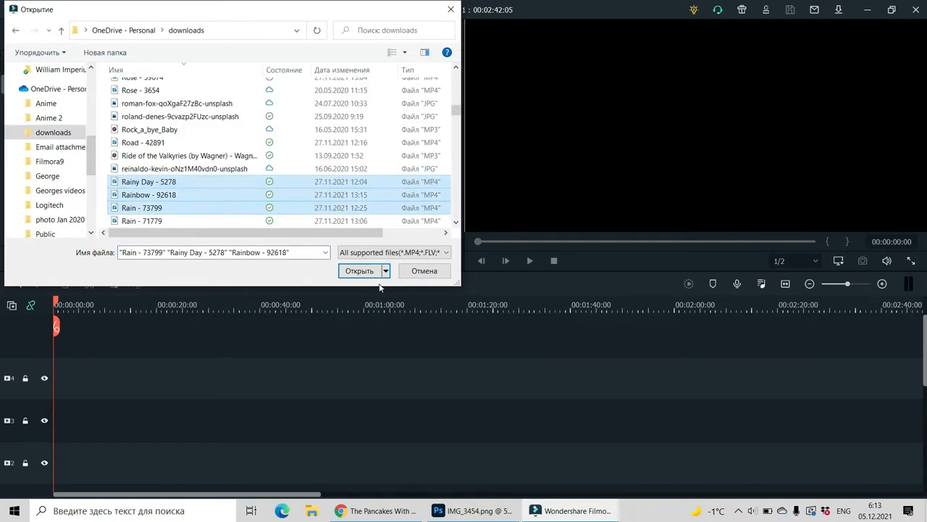
click(359, 271)
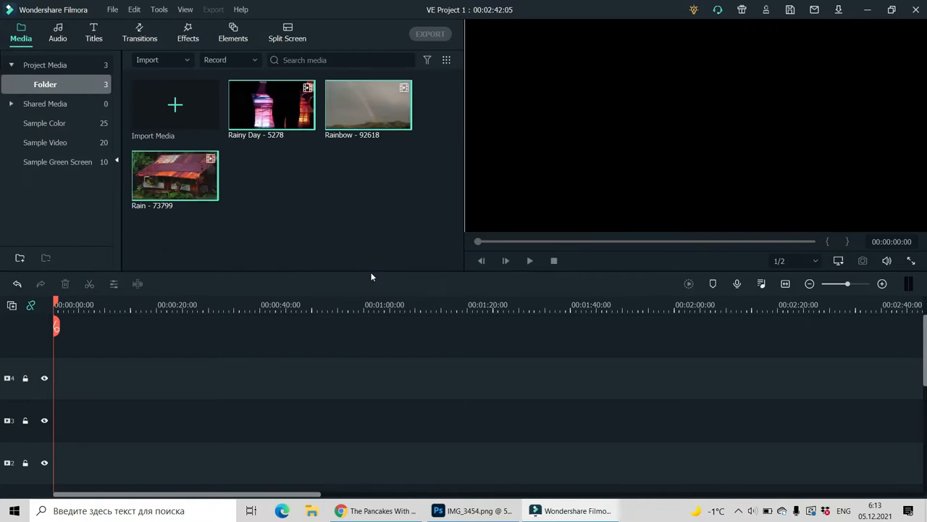
mouse_move(235, 68)
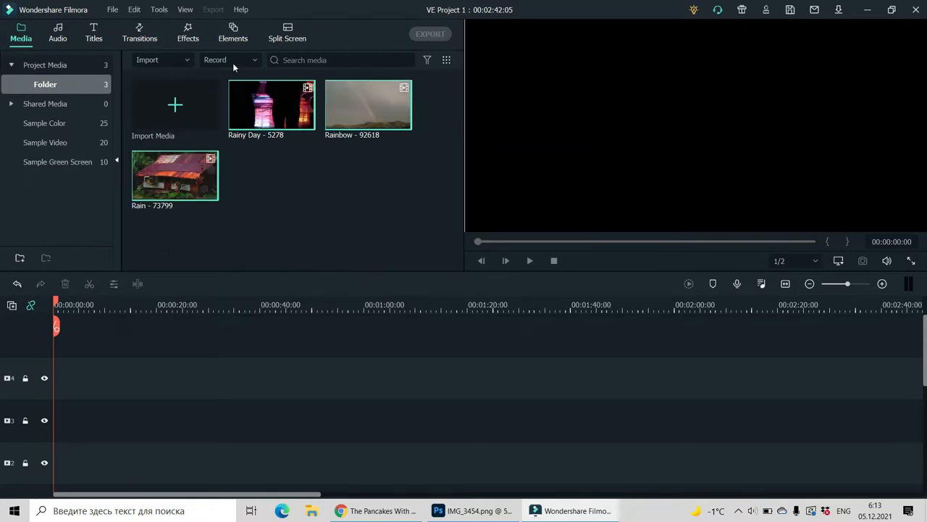
Step: Import the three pawel-czerwinski abstract painted images into the media library
click(148, 59)
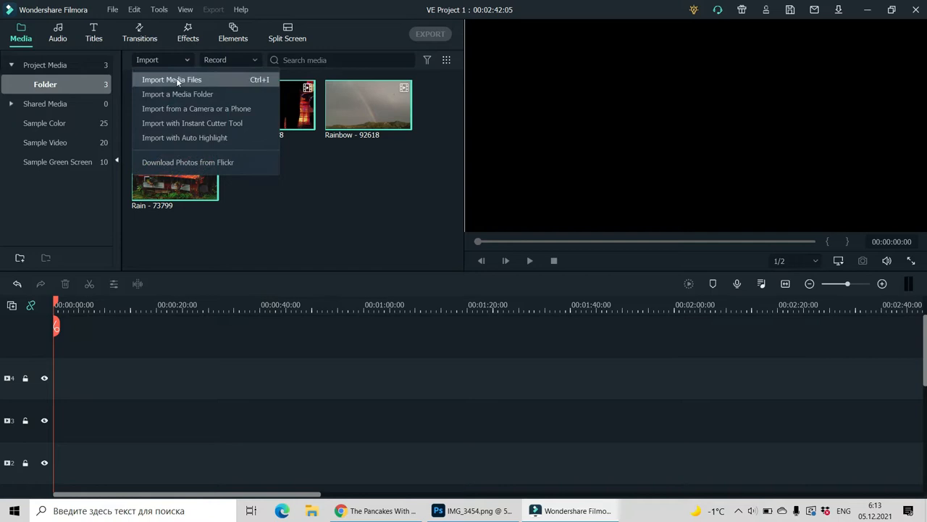
click(171, 78)
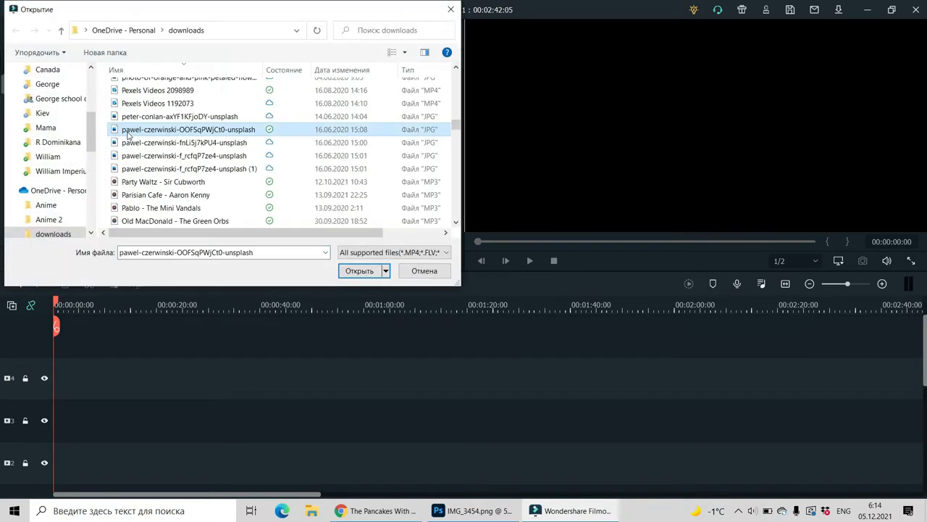
click(186, 156)
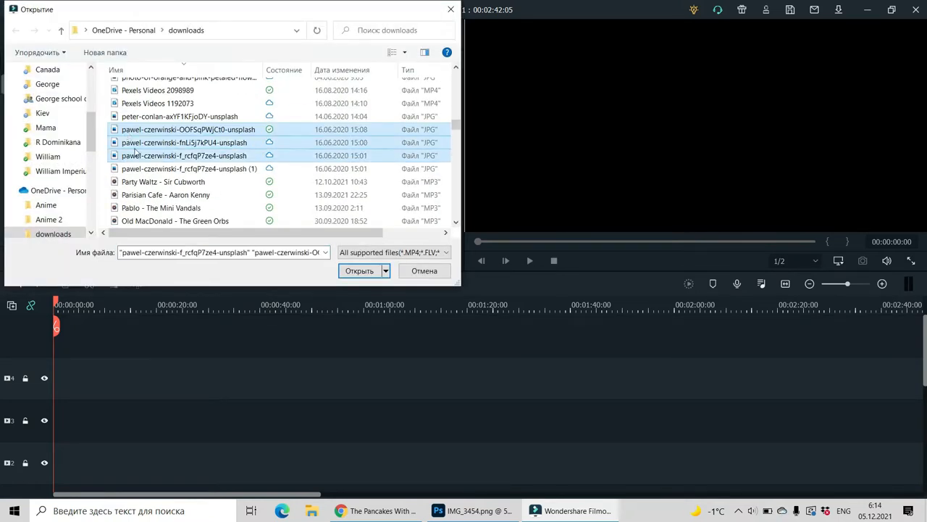
click(360, 271)
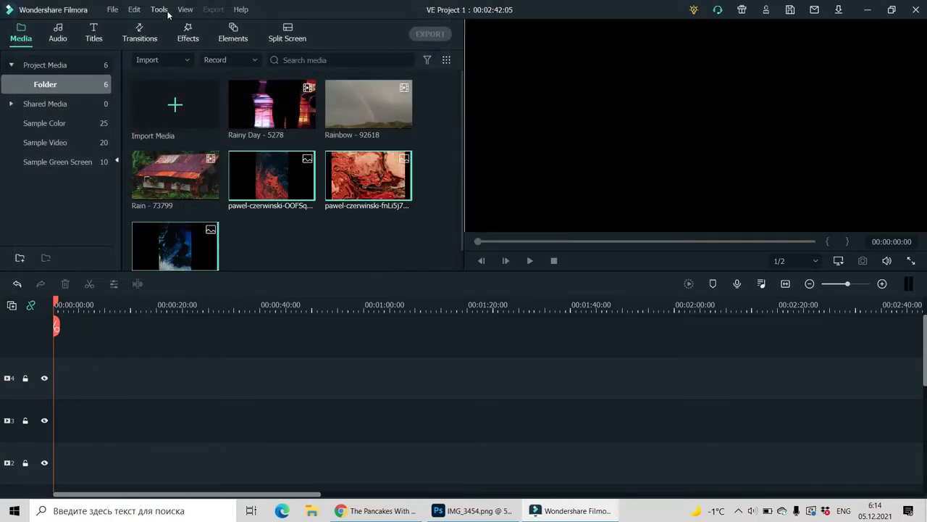
Step: Start a second import and locate the ghost PNG in the downloads folder
click(160, 60)
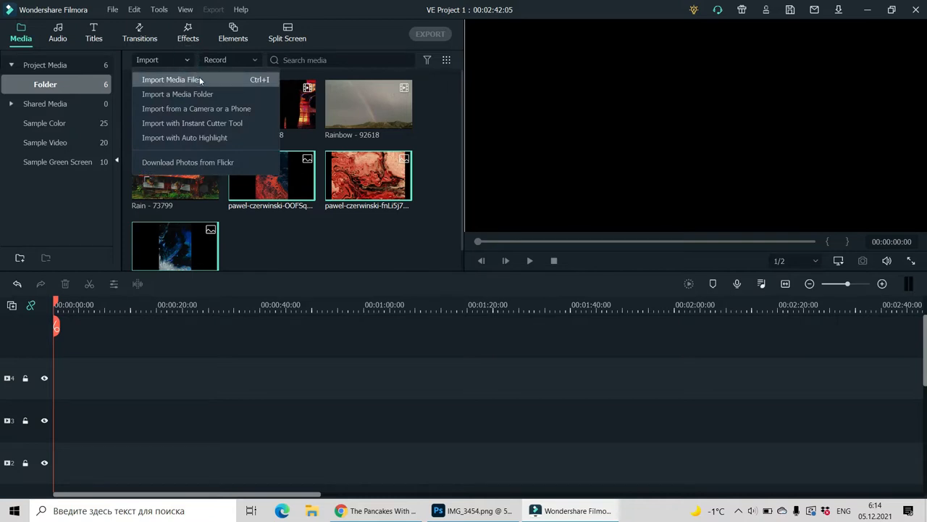
click(171, 78)
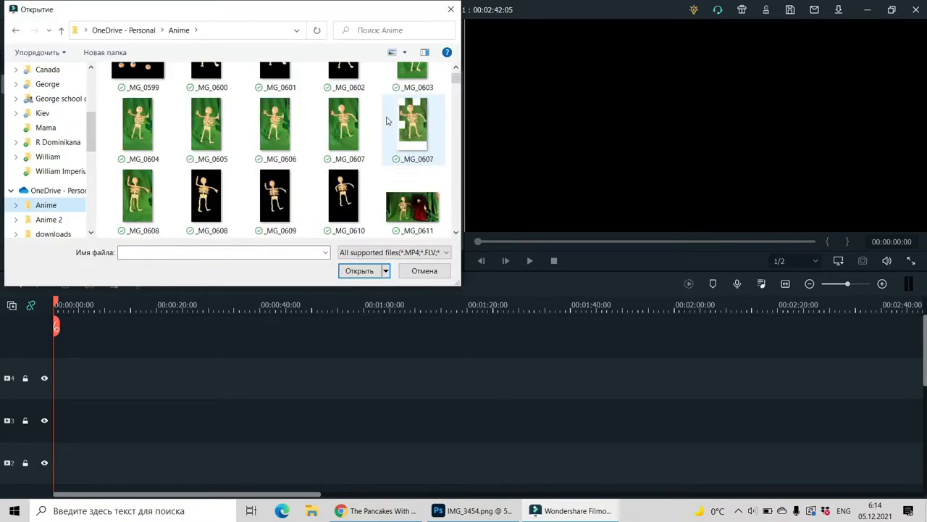
click(138, 206)
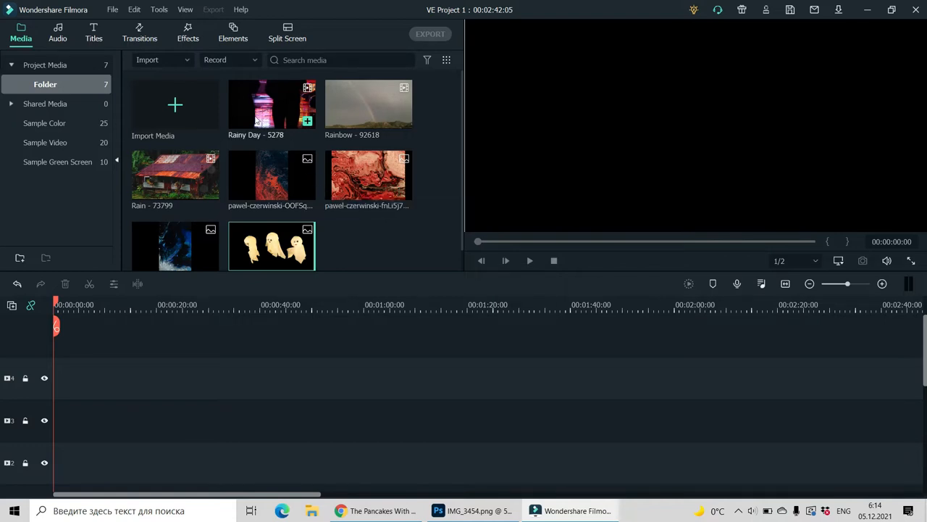
Step: Add Rainy Day to the timeline and match project settings to the clip
double_click(271, 105)
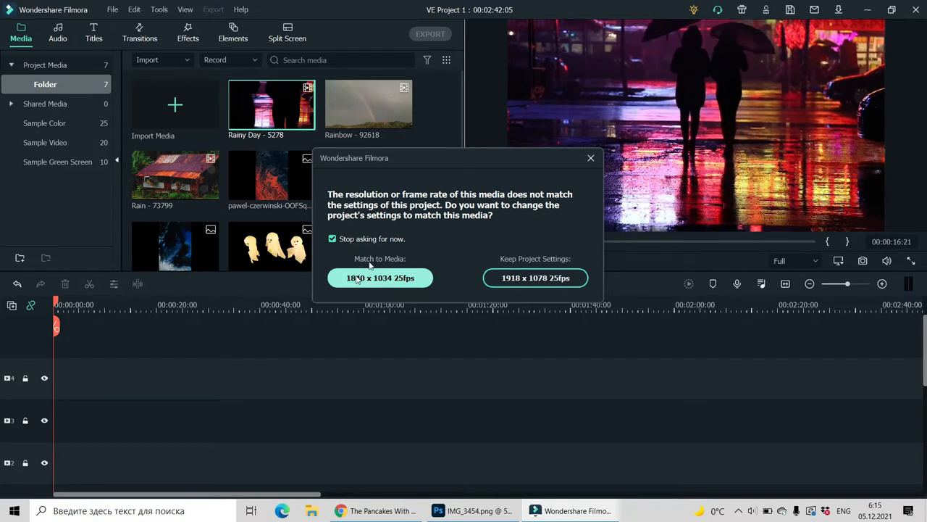
click(380, 278)
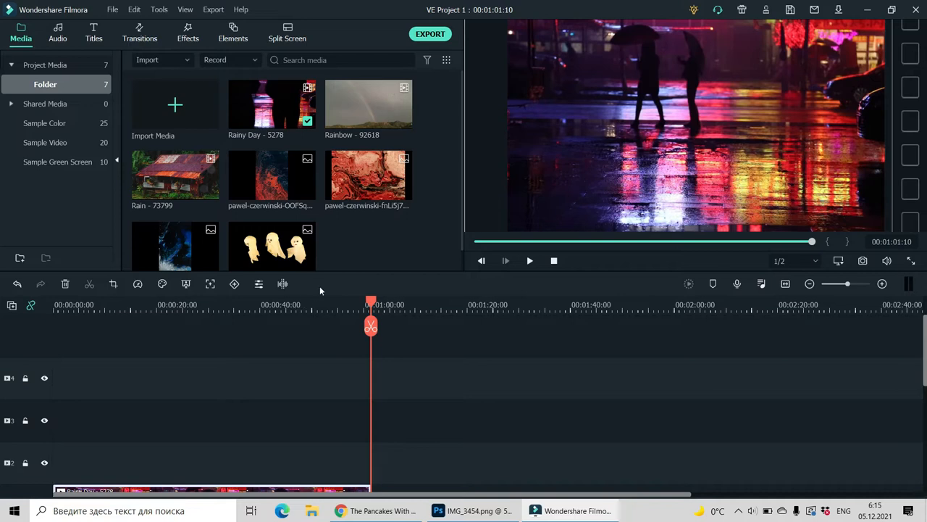
Step: Place the Rainbow clip after Rainy Day and select the abstract images to follow it
drag(371, 304, 345, 305)
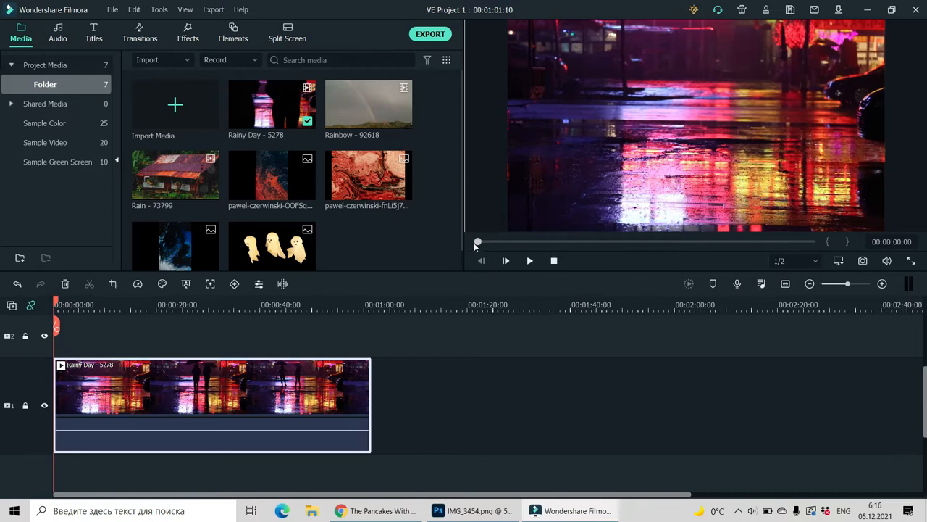
mouse_move(475, 247)
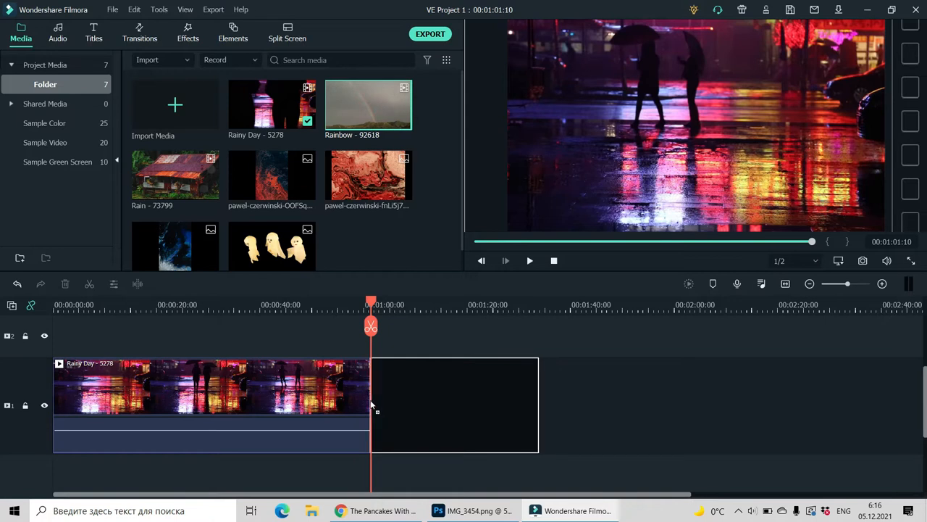
drag(368, 104, 450, 389)
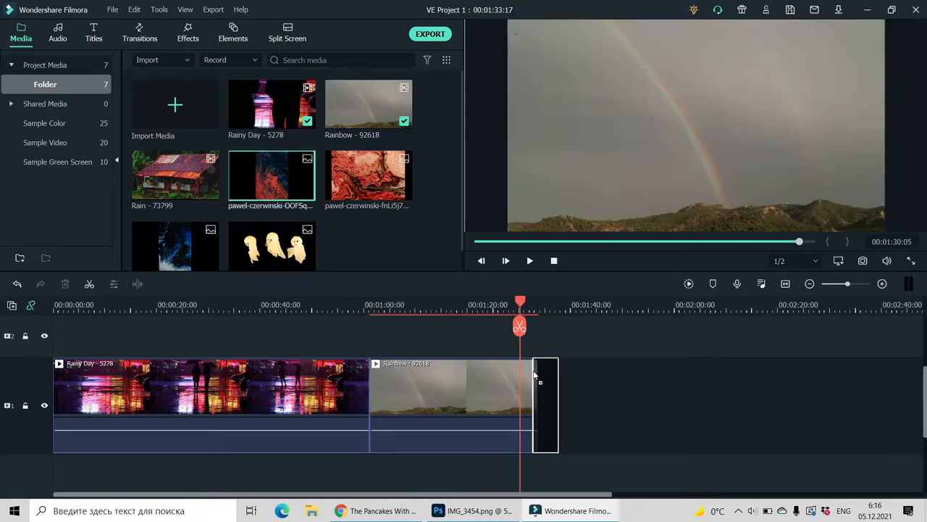
click(368, 175)
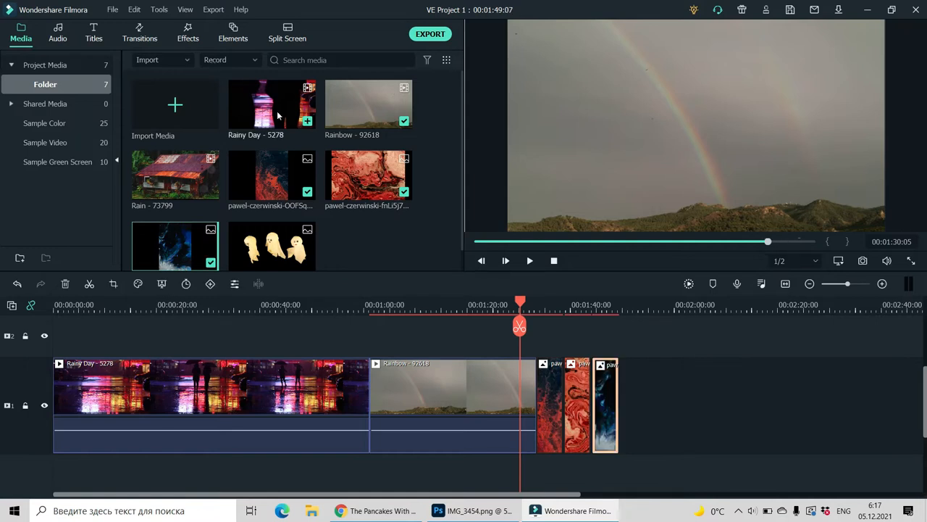
mouse_move(210, 192)
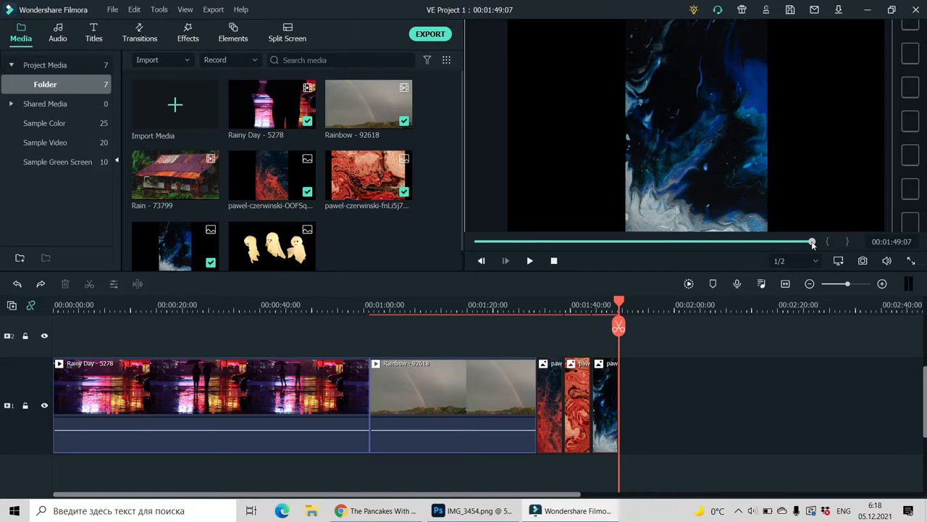
mouse_move(906, 195)
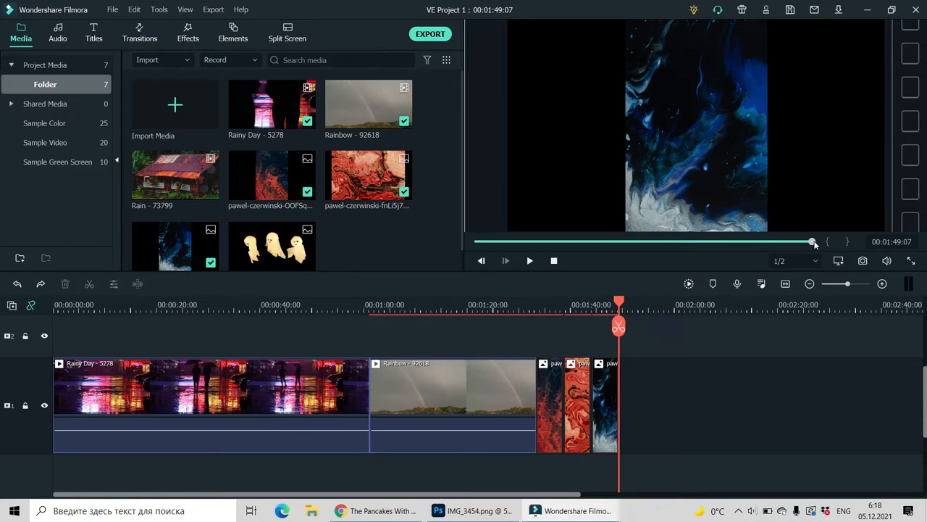
mouse_move(777, 229)
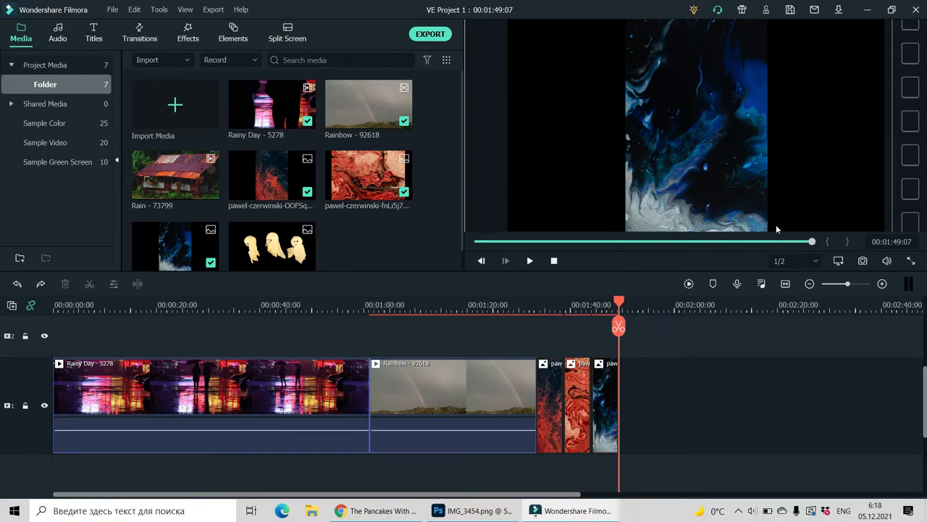
Step: Move the Rain house clip to the sequence end and return the playhead to the start
drag(620, 304, 592, 305)
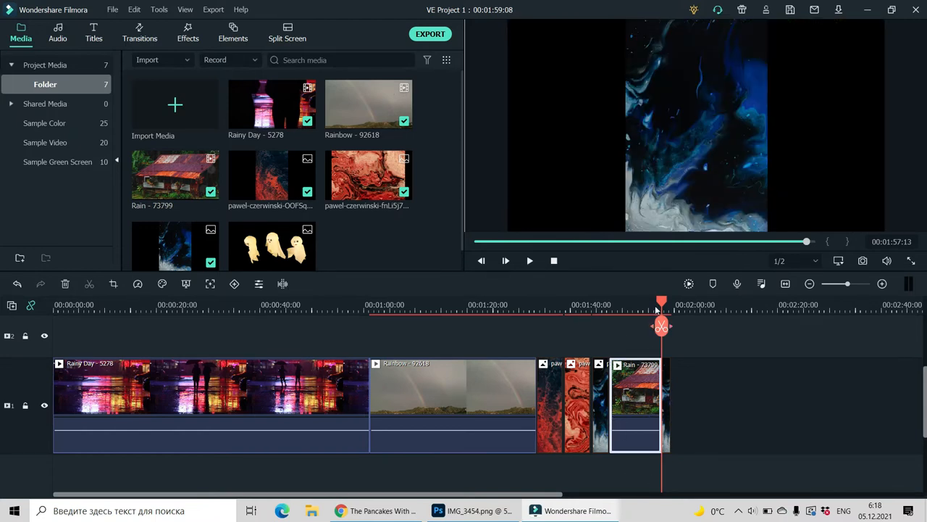
drag(660, 300, 645, 300)
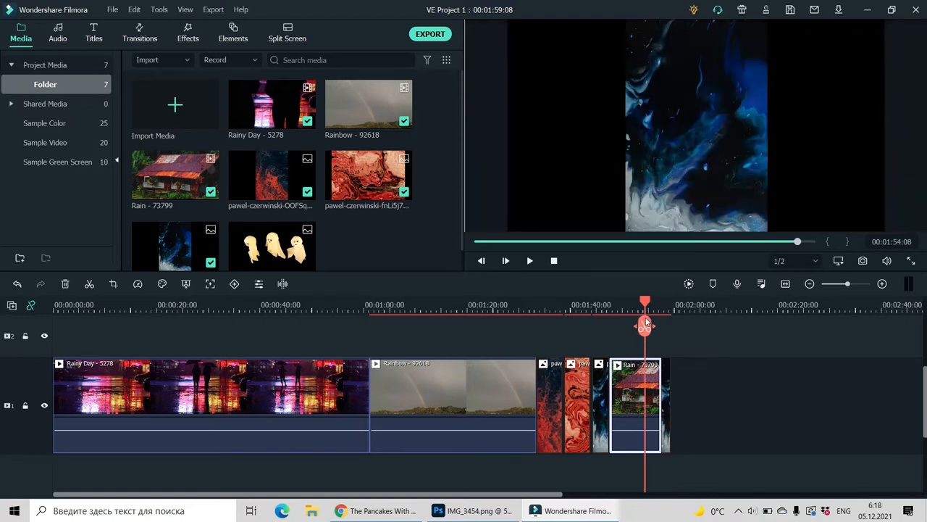
click(530, 261)
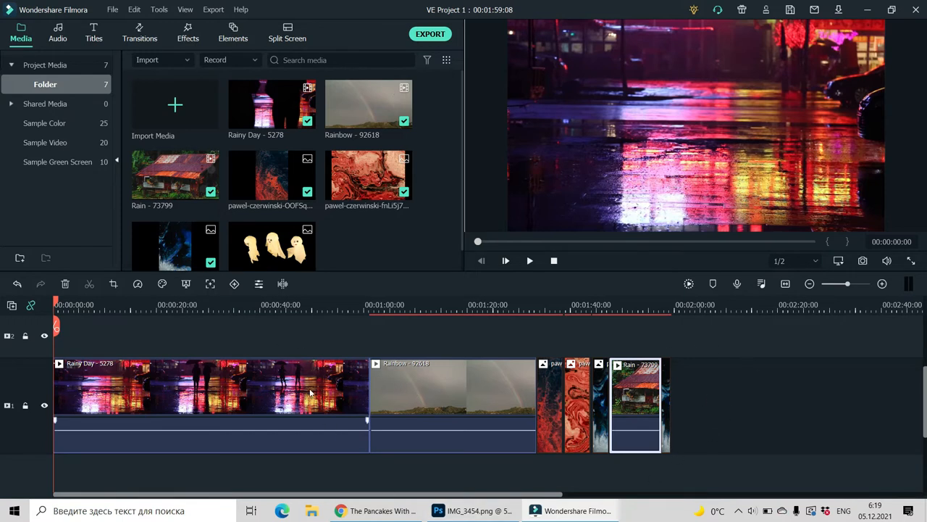
mouse_move(265, 407)
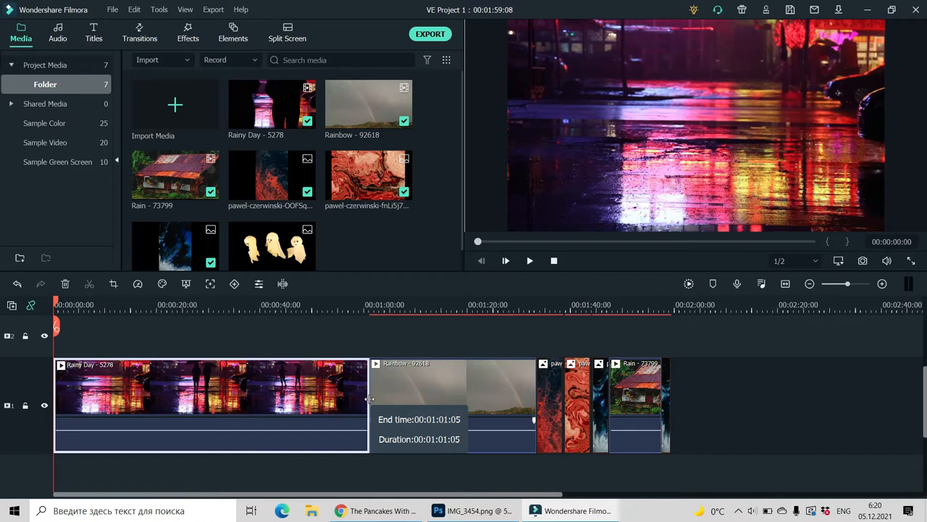
Step: Trim the right edge of the Rainy Day clip so it ends earlier
drag(370, 399, 319, 403)
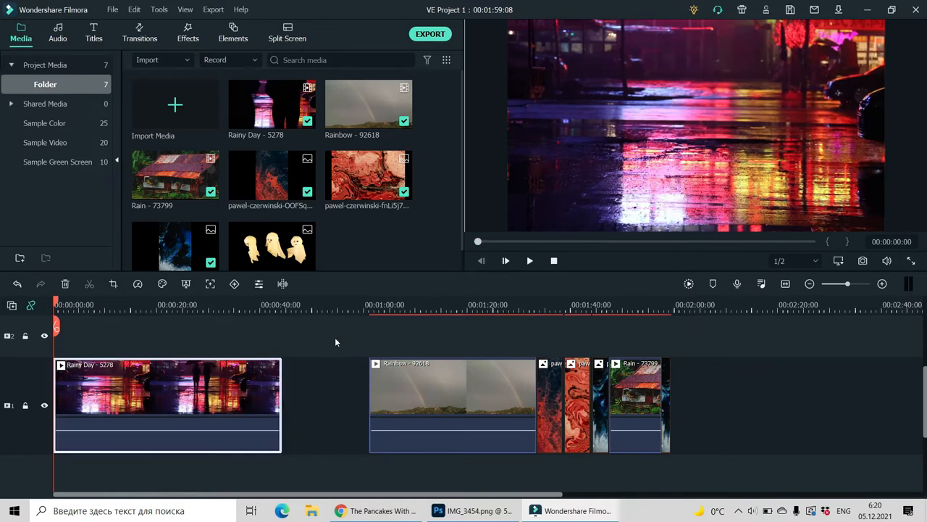
mouse_move(342, 406)
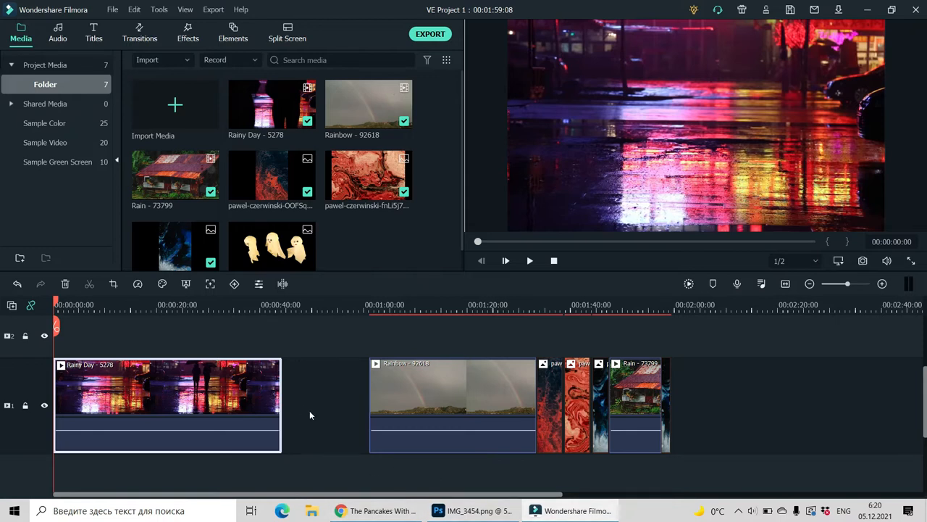
mouse_move(335, 412)
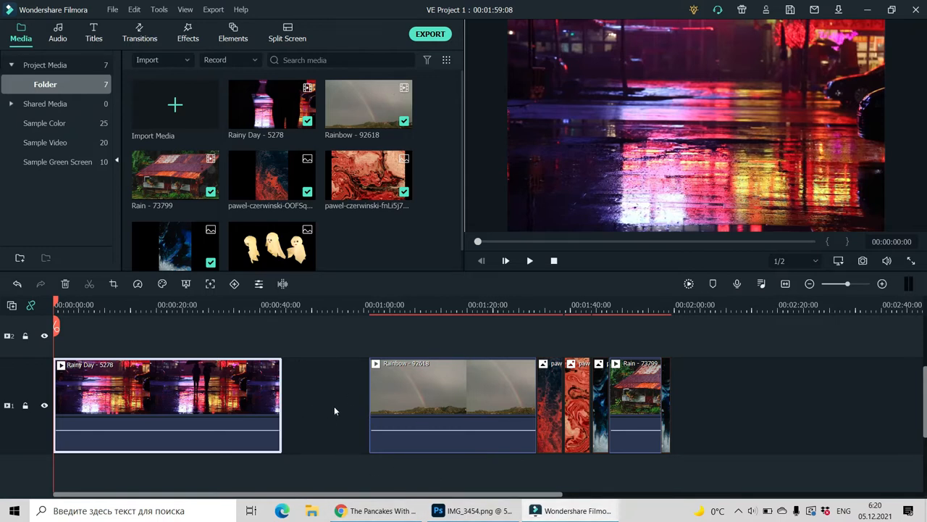
Step: Ripple-delete the empty gap so Rainbow follows Rainy Day directly
click(325, 406)
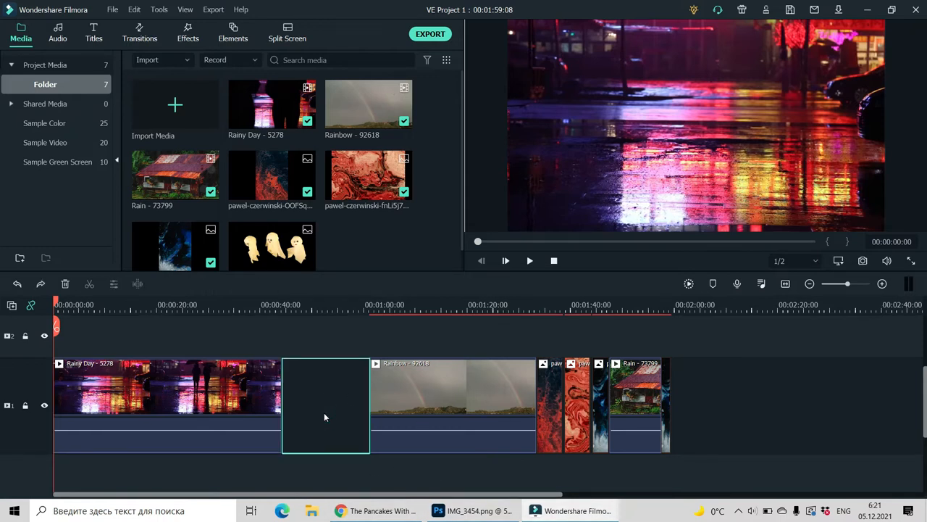
mouse_move(354, 363)
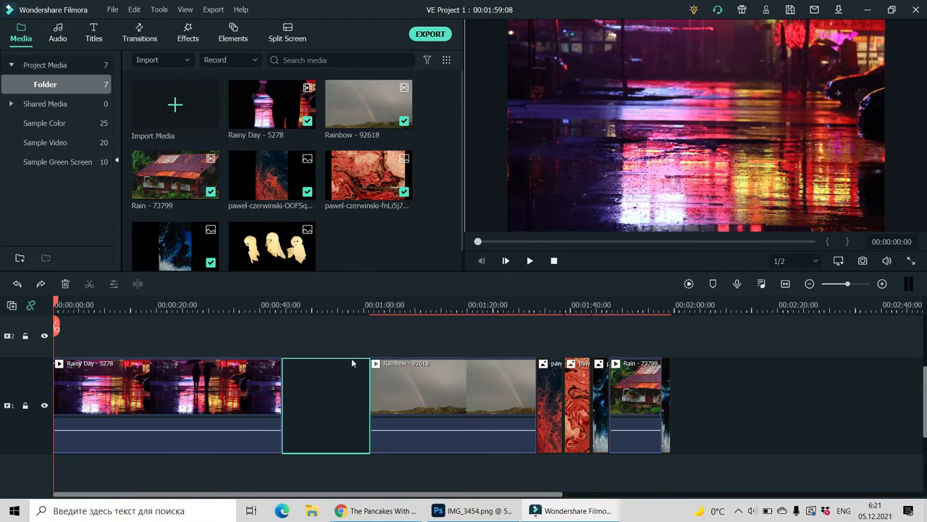
mouse_move(284, 420)
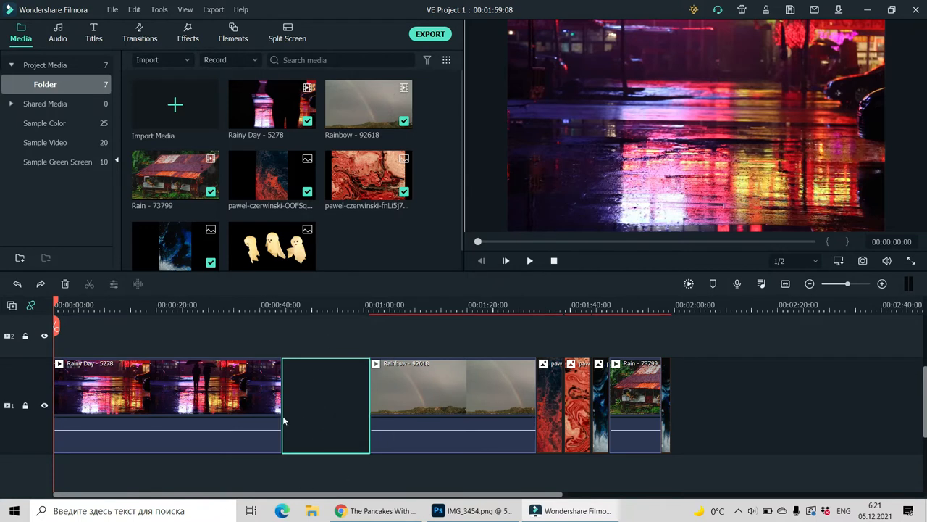
mouse_move(342, 413)
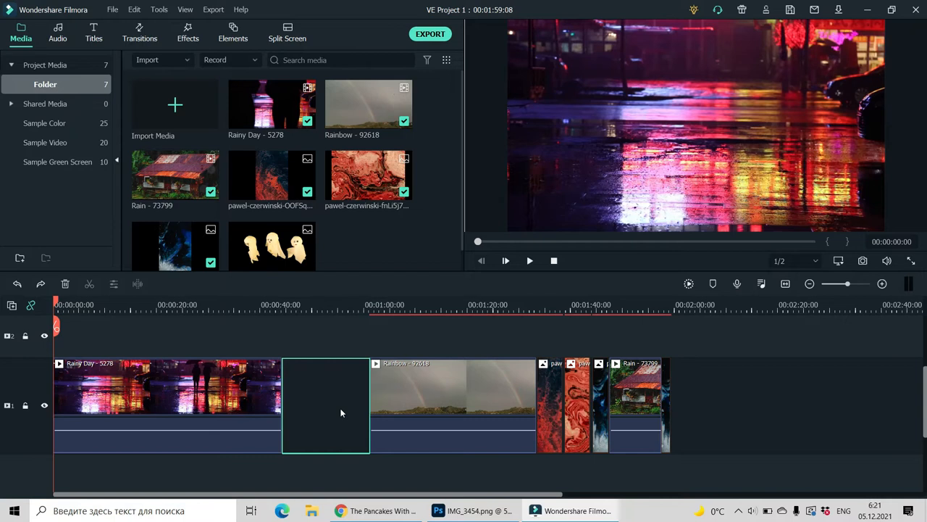
right_click(340, 408)
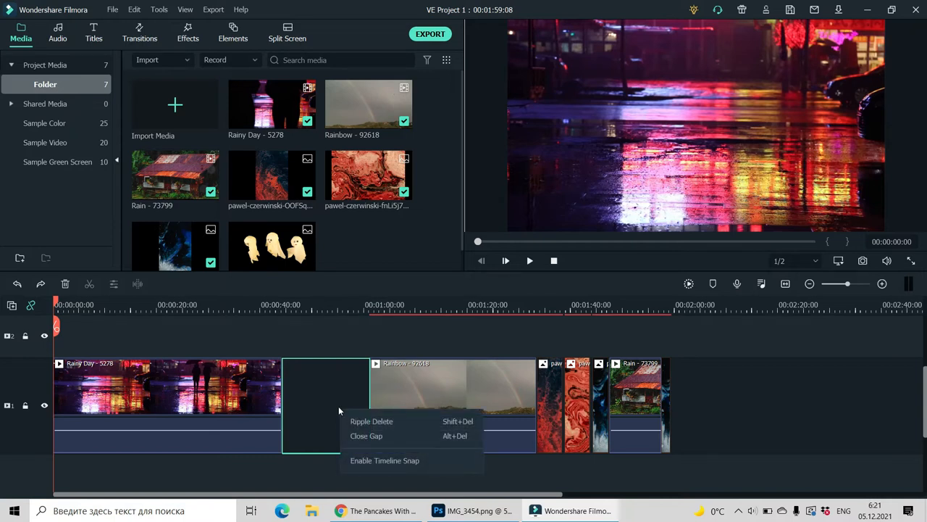
mouse_move(371, 420)
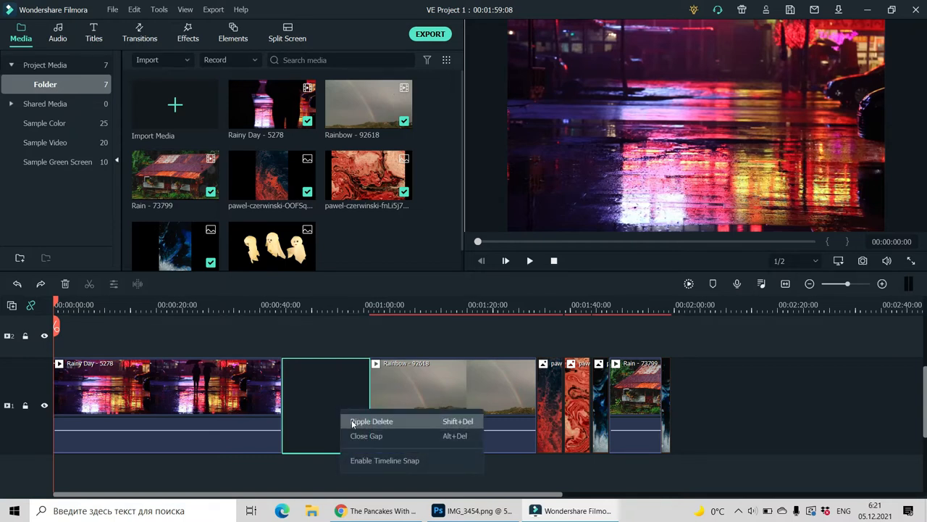
click(371, 421)
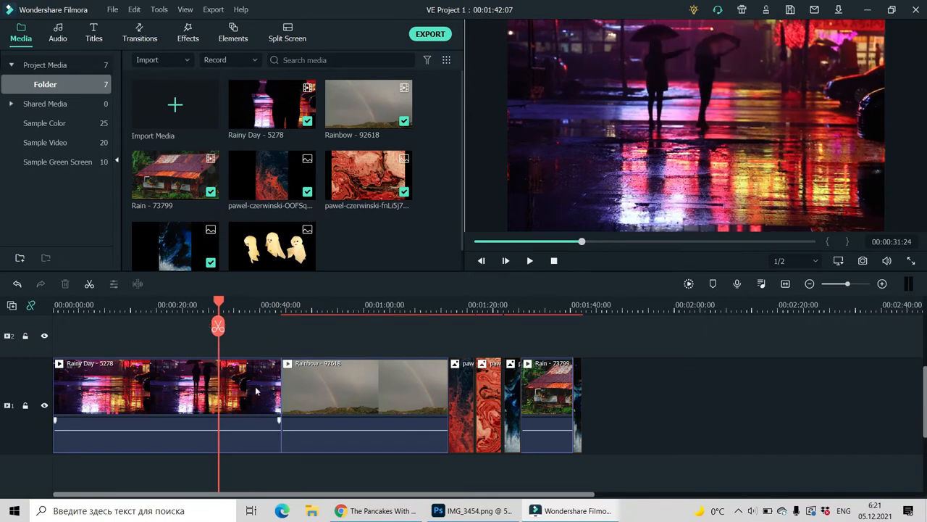
Step: Choose Speed and Duration from the Rainy Day clip's context menu
right_click(166, 389)
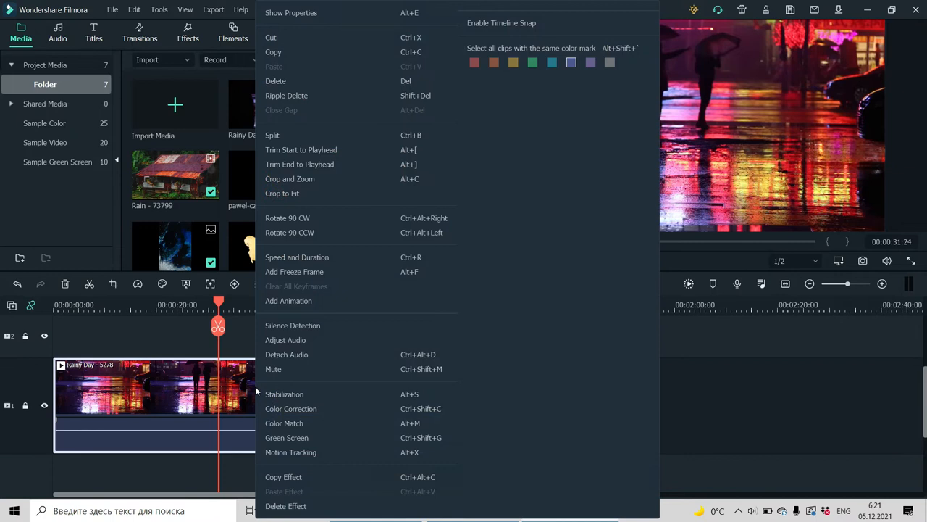
mouse_move(391, 6)
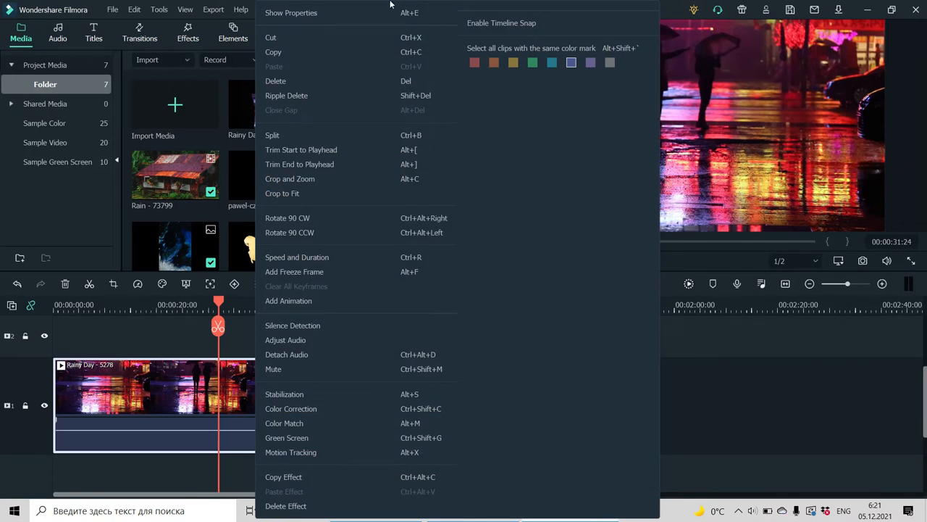
mouse_move(287, 353)
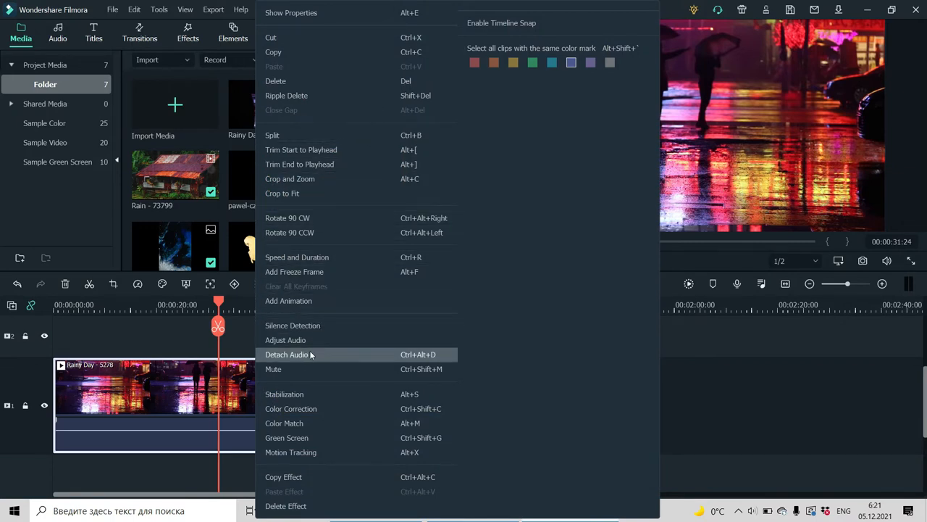
mouse_move(317, 452)
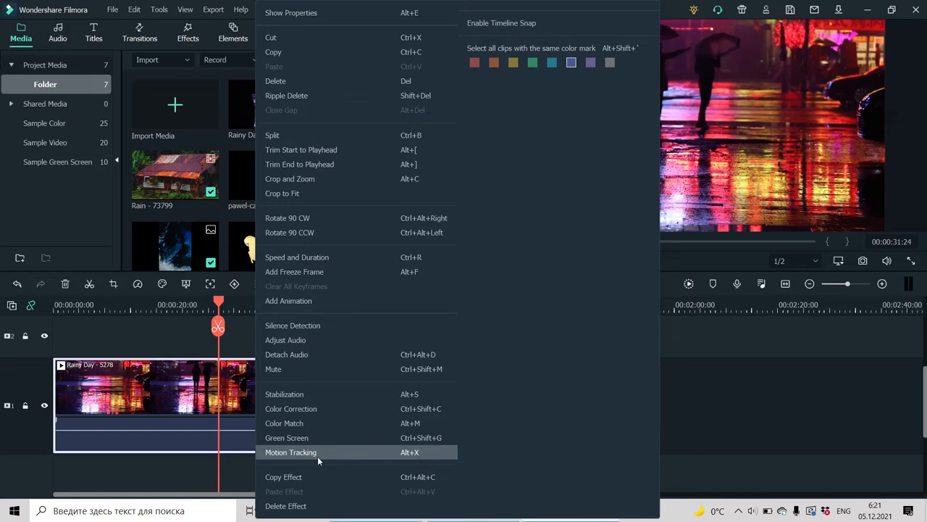
click(297, 258)
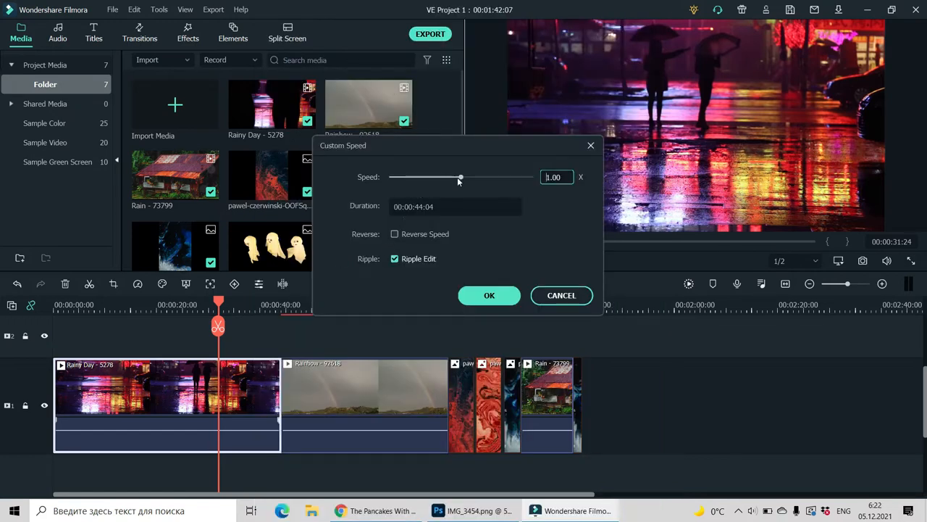
Step: Set the Rainy Day clip's custom speed to 0.42× and apply it
drag(460, 177, 458, 176)
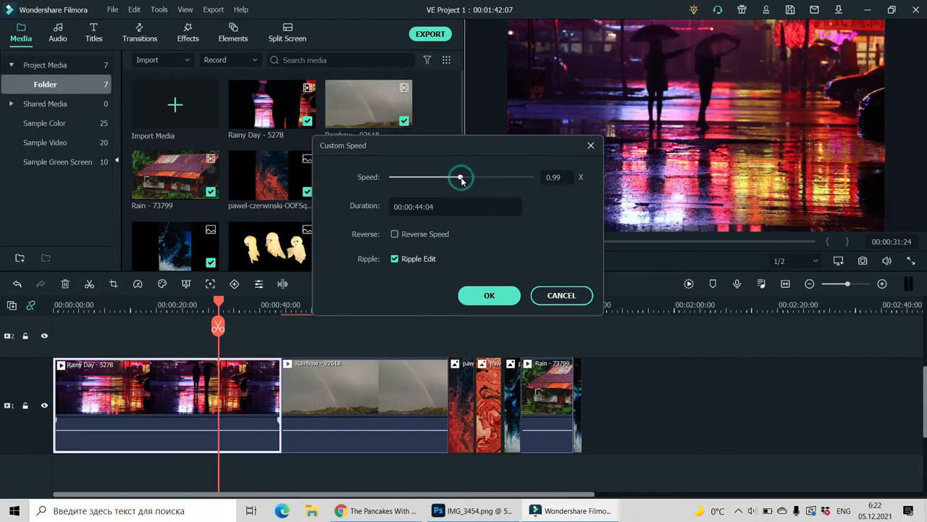
drag(461, 176, 426, 177)
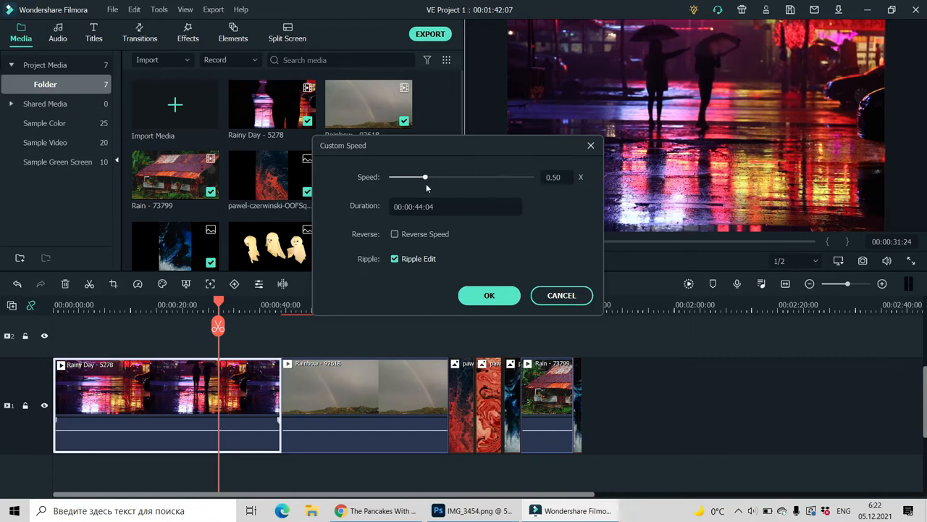
drag(426, 177, 486, 177)
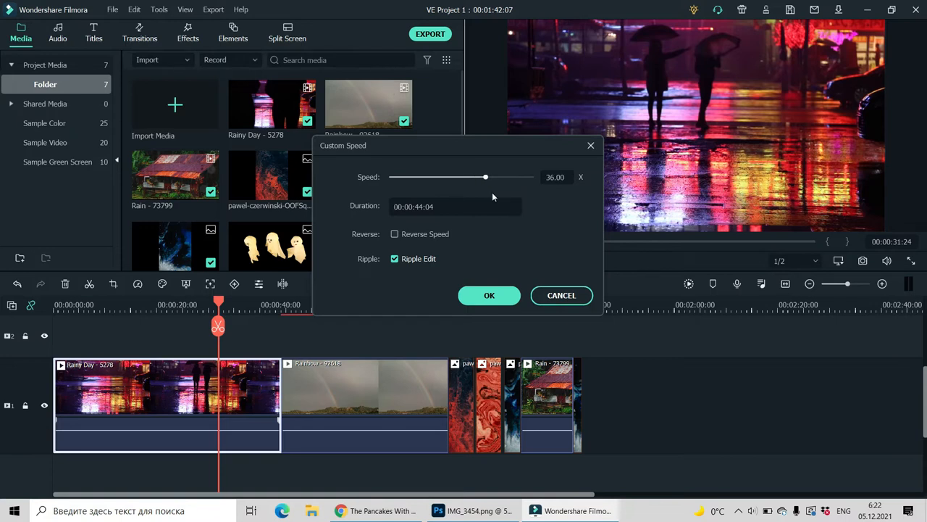
drag(485, 177, 490, 177)
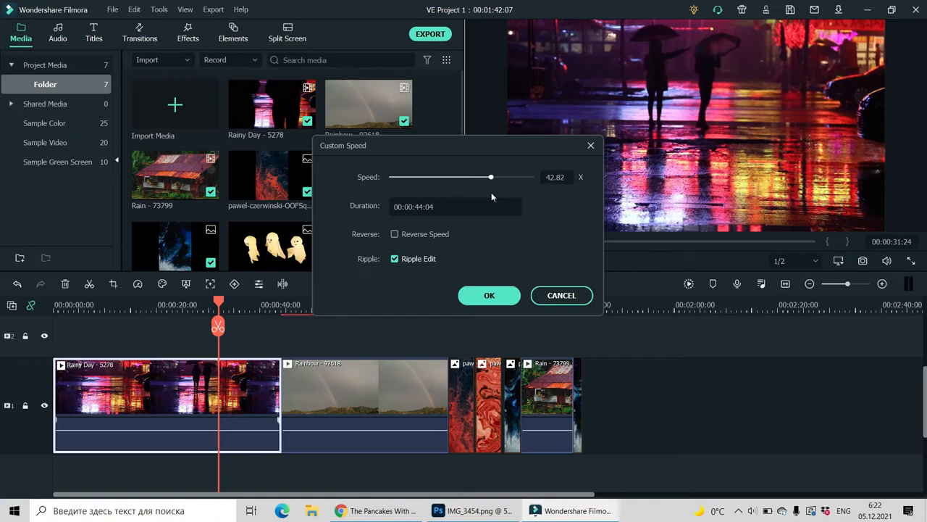
drag(489, 177, 420, 177)
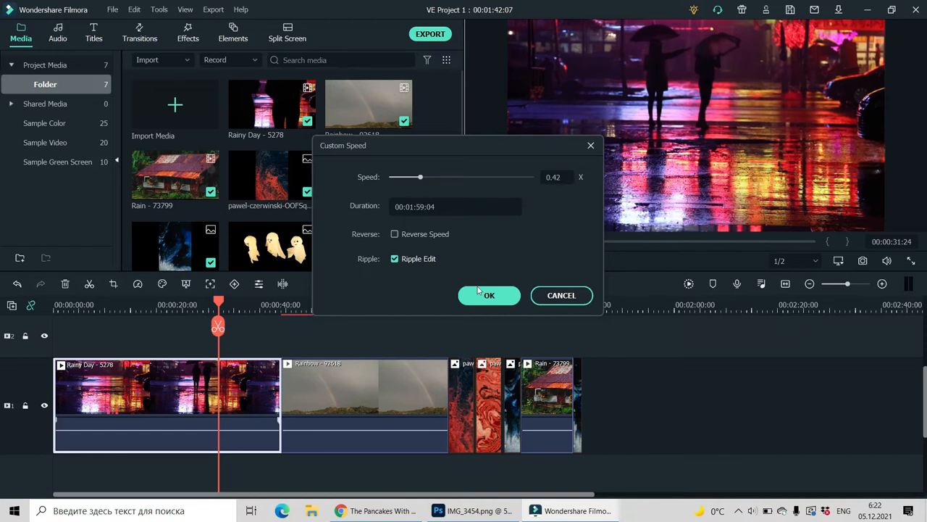
click(488, 295)
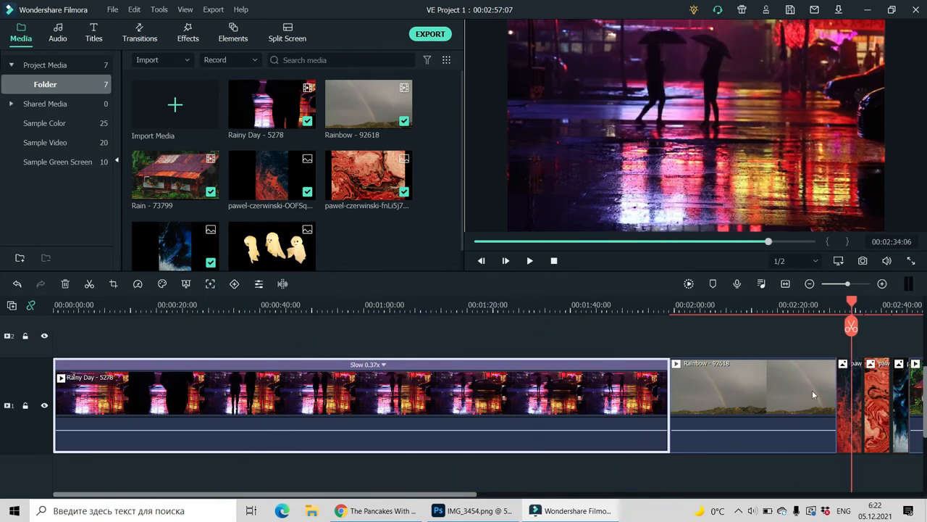
click(608, 304)
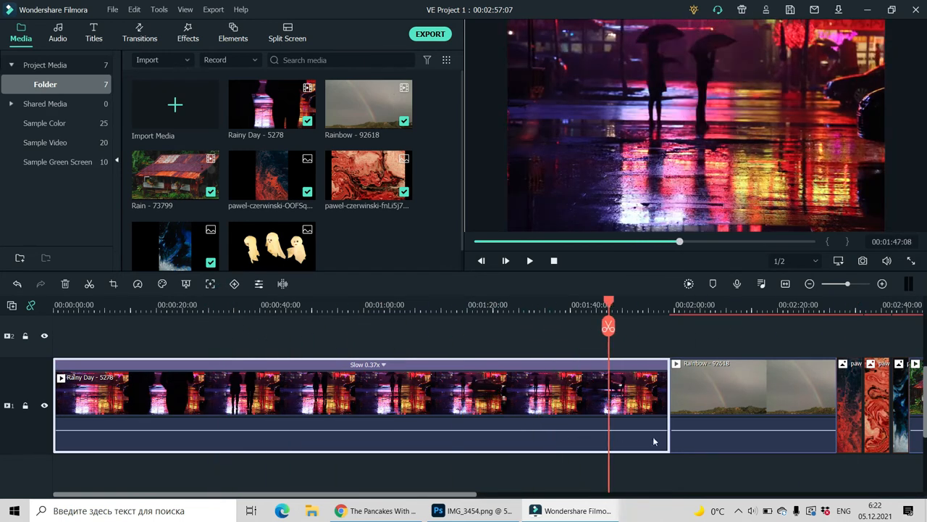
click(471, 305)
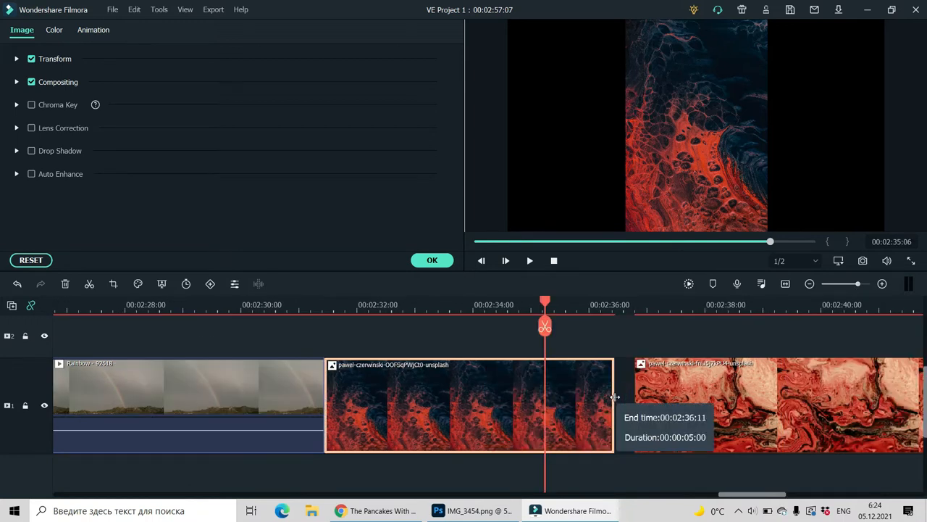
Step: Drag the red abstract image clip's right edge to a 00:00:05:00 duration
drag(614, 397, 588, 409)
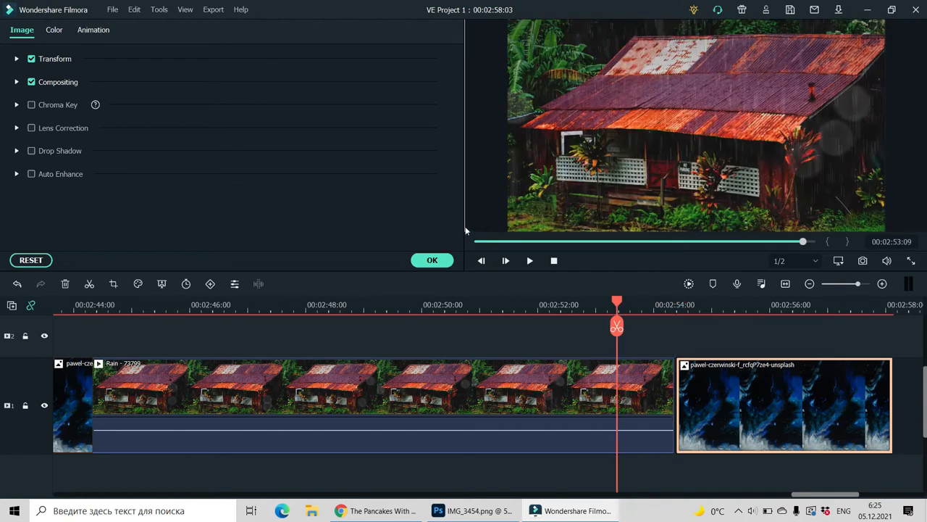
mouse_move(684, 390)
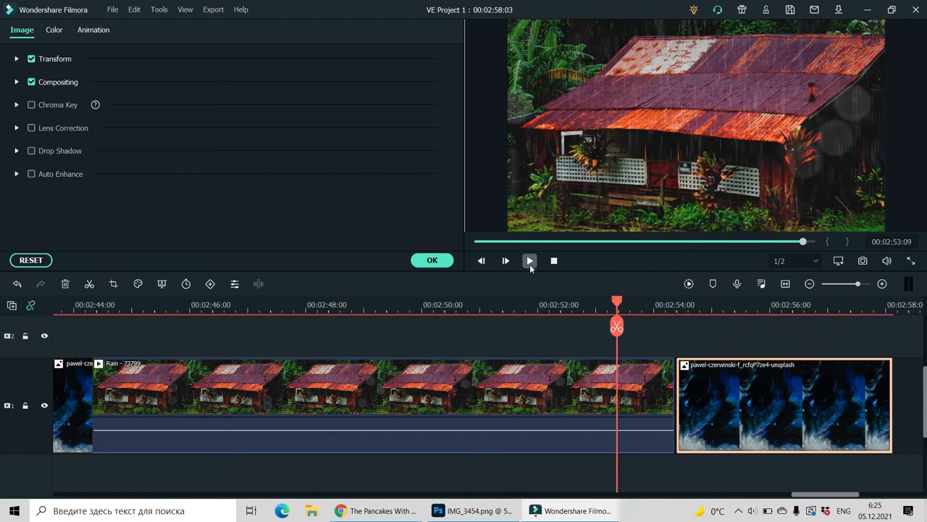
Step: Delete the empty gap after the Rain clip so the blue marble image follows directly, and confirm the image settings
click(531, 261)
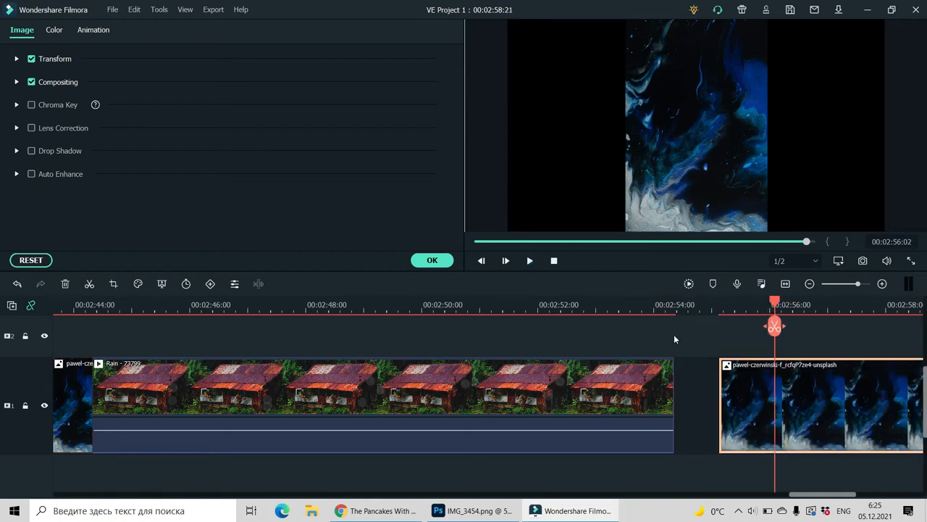
click(506, 261)
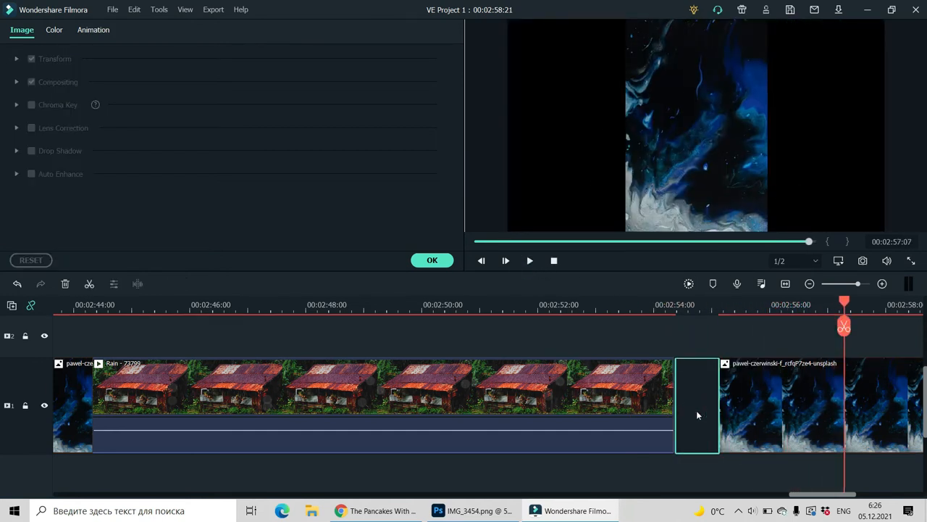
right_click(697, 406)
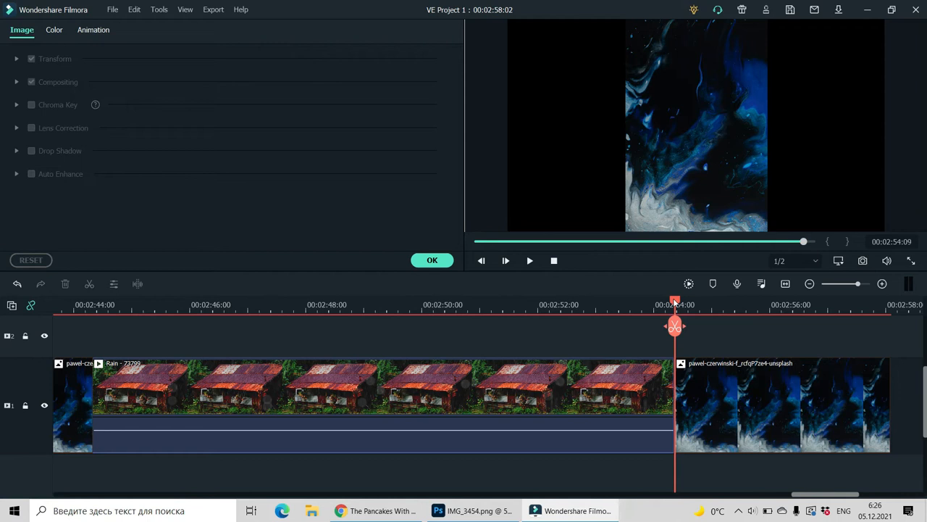
click(432, 260)
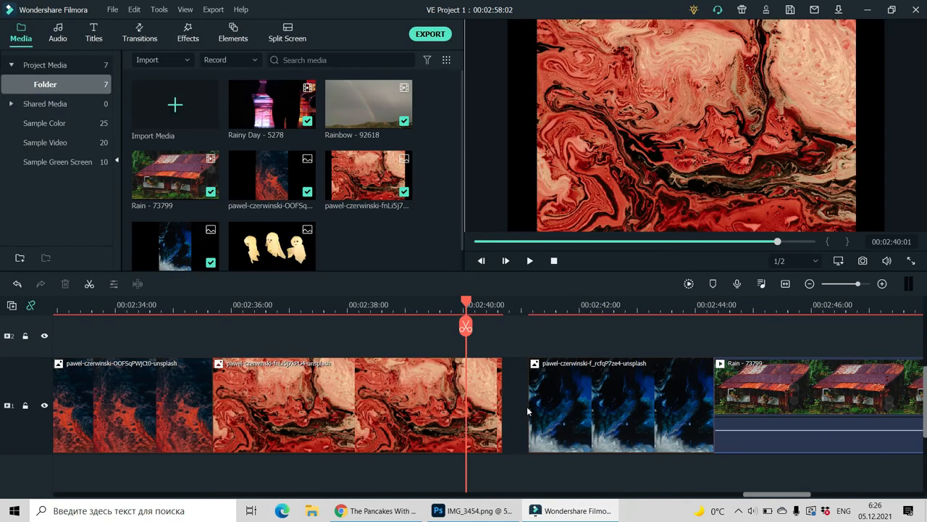
Step: Remove the gap before the blue clip and extend the second red marble image up to it
right_click(514, 403)
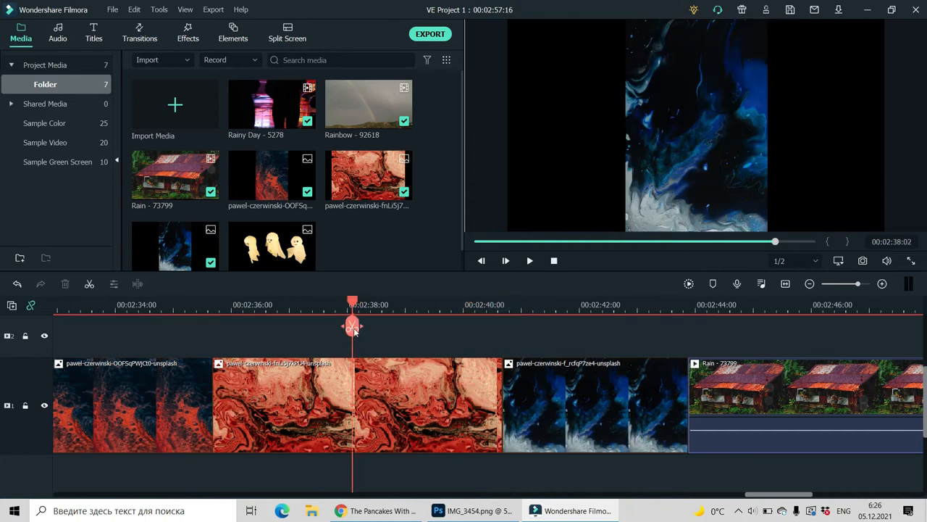
drag(354, 327, 461, 326)
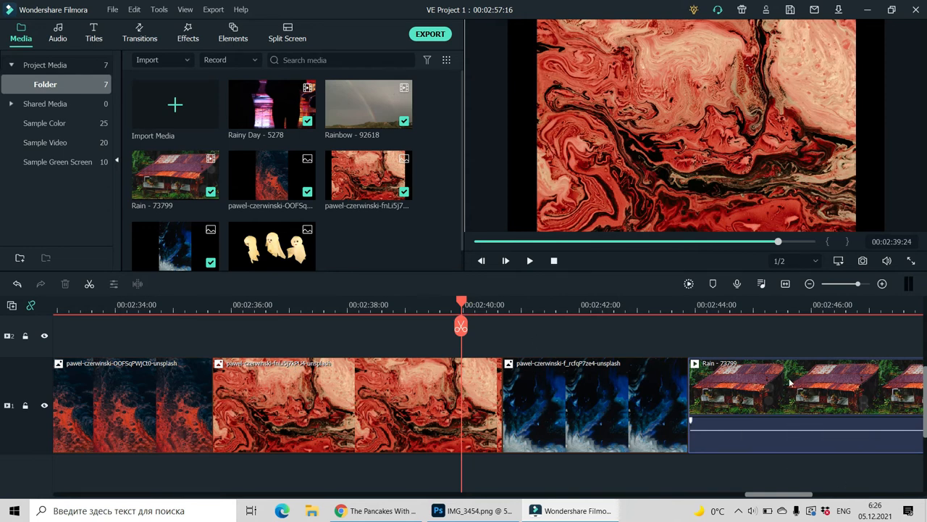
click(355, 403)
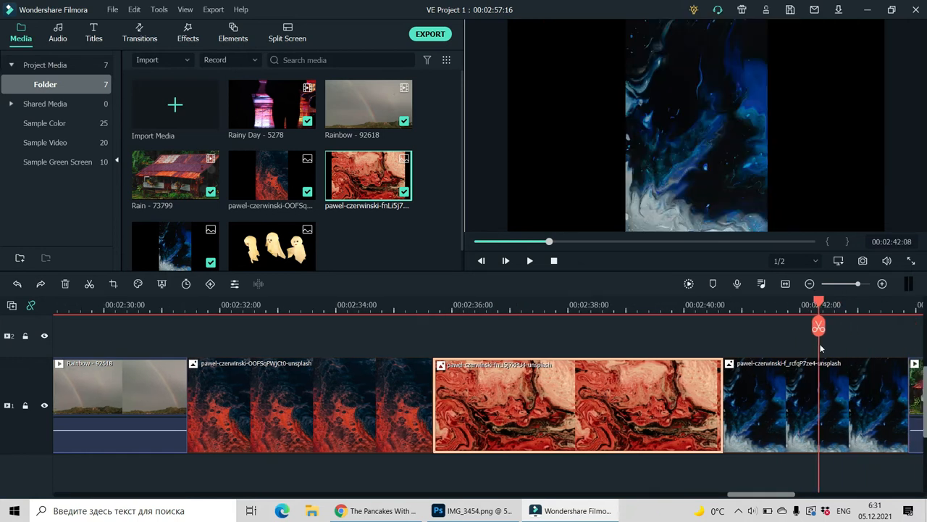
click(817, 405)
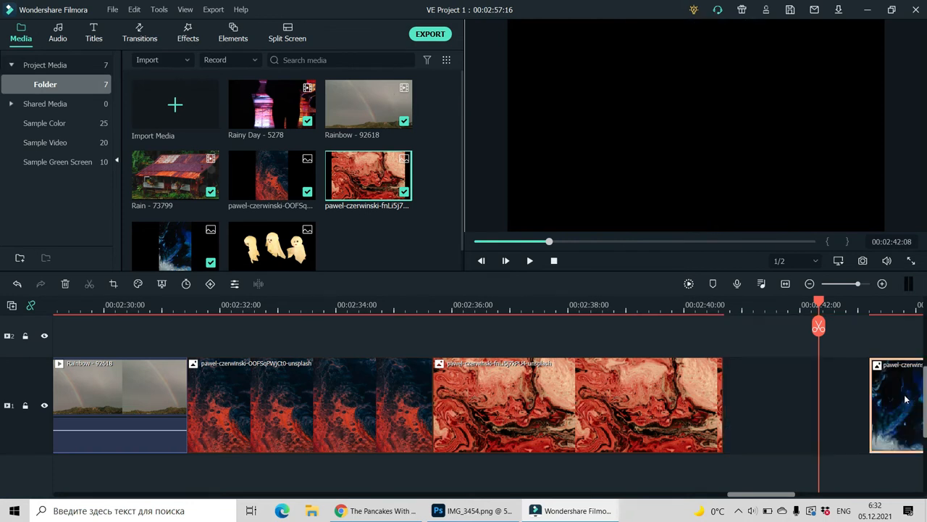
mouse_move(818, 299)
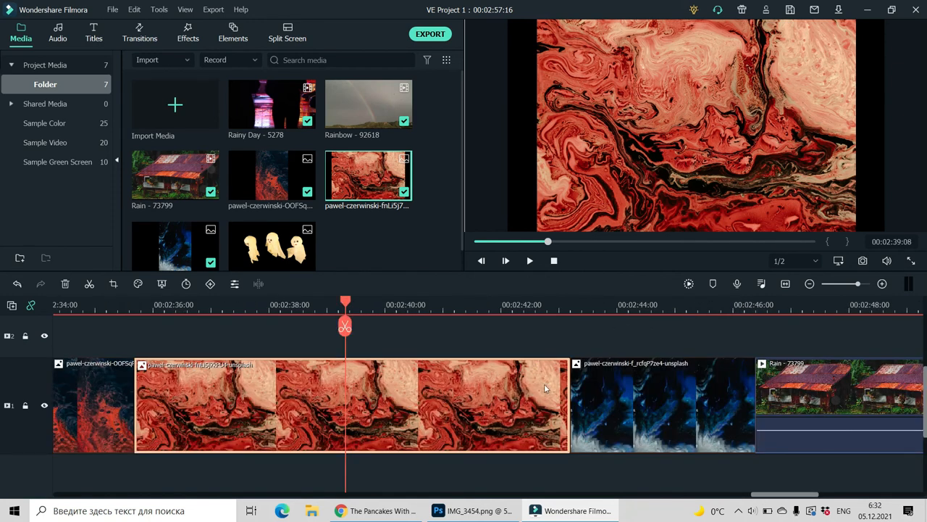
mouse_move(579, 389)
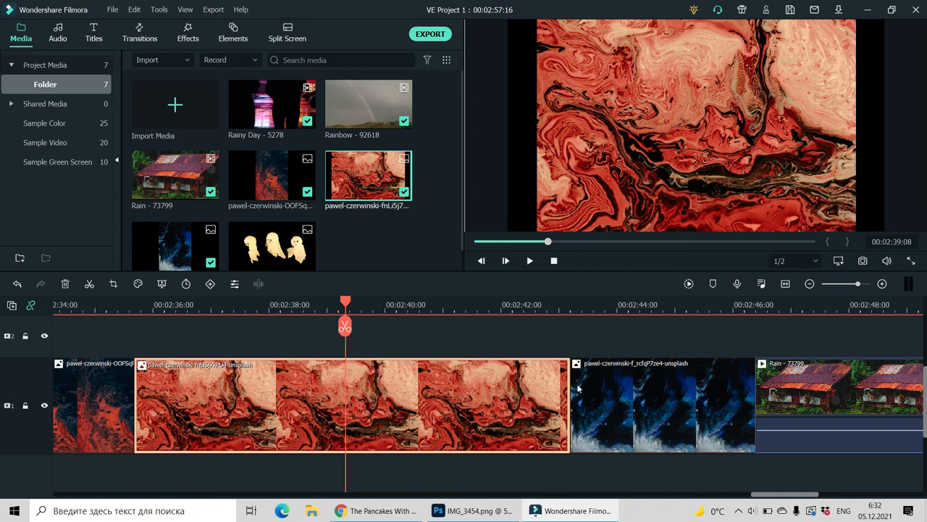
click(645, 403)
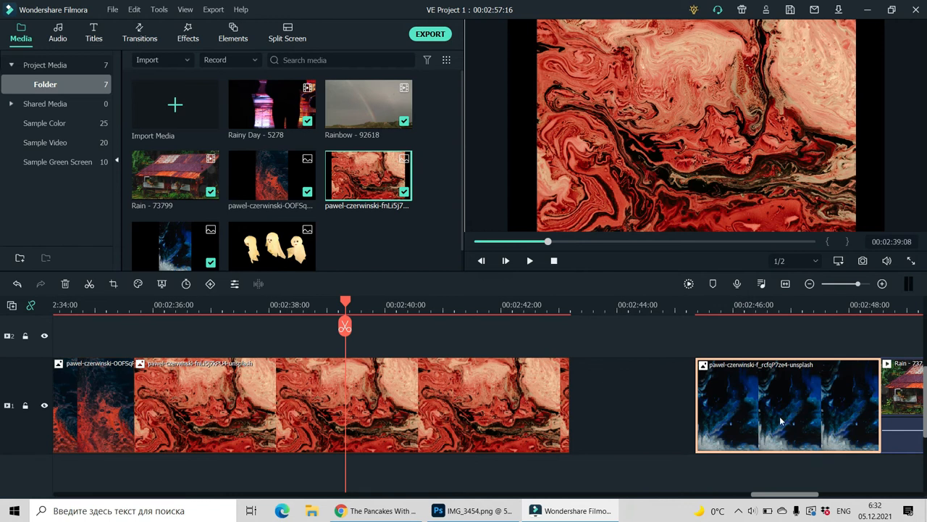
mouse_move(783, 425)
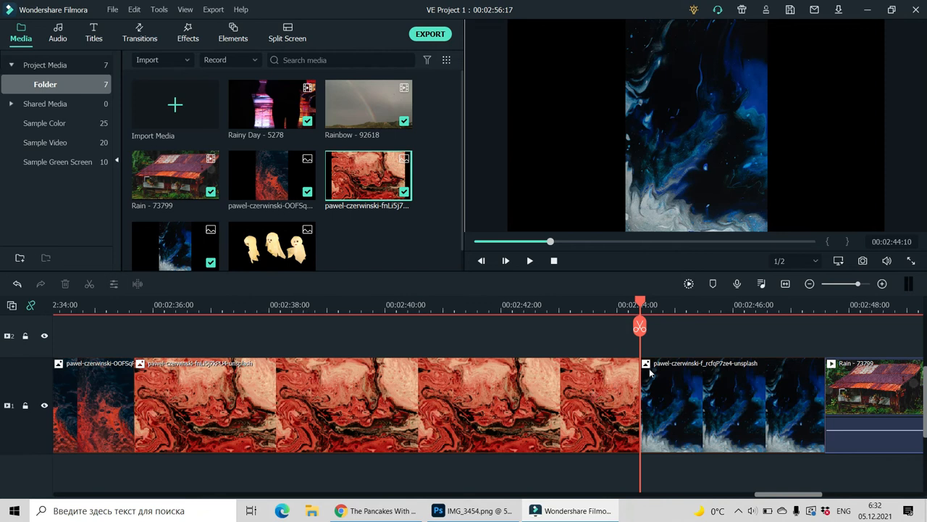
mouse_move(606, 412)
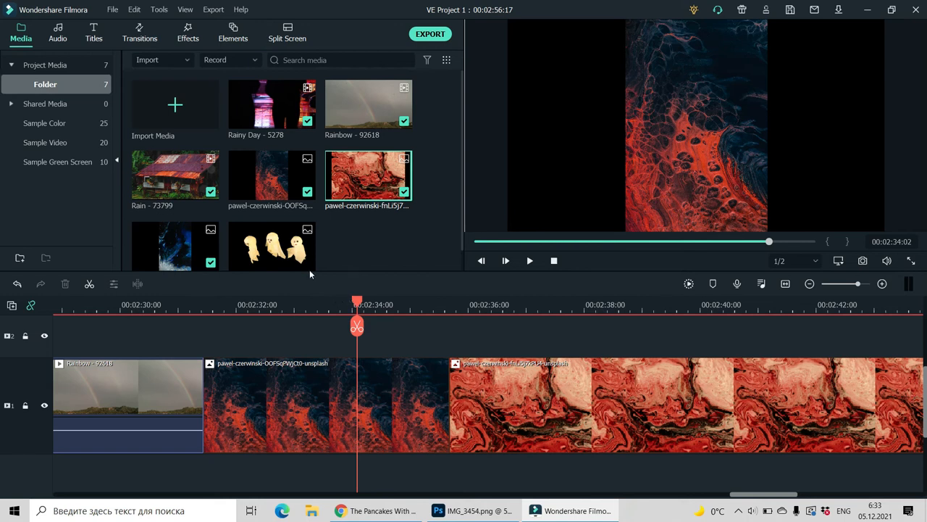
Step: Place the ghost PNG on track 2 above the red marble clip
click(272, 247)
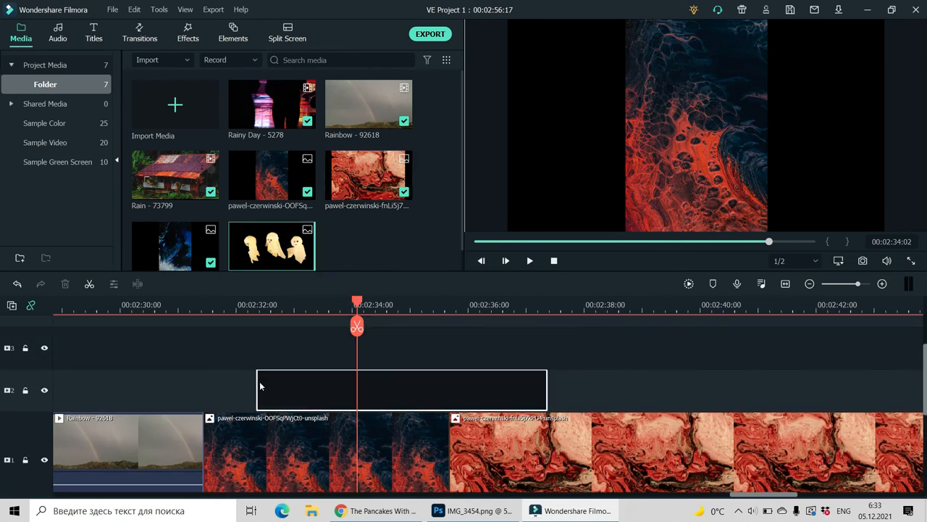
drag(272, 245, 403, 390)
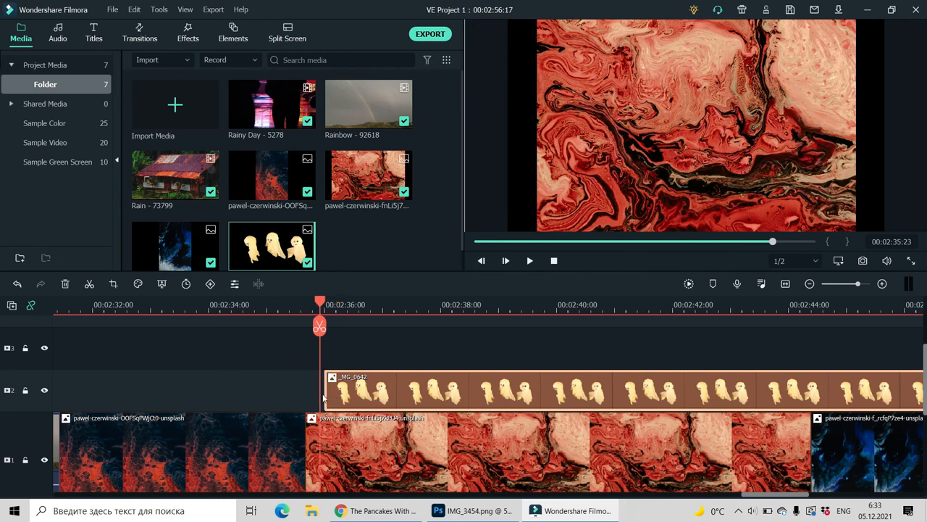
click(632, 305)
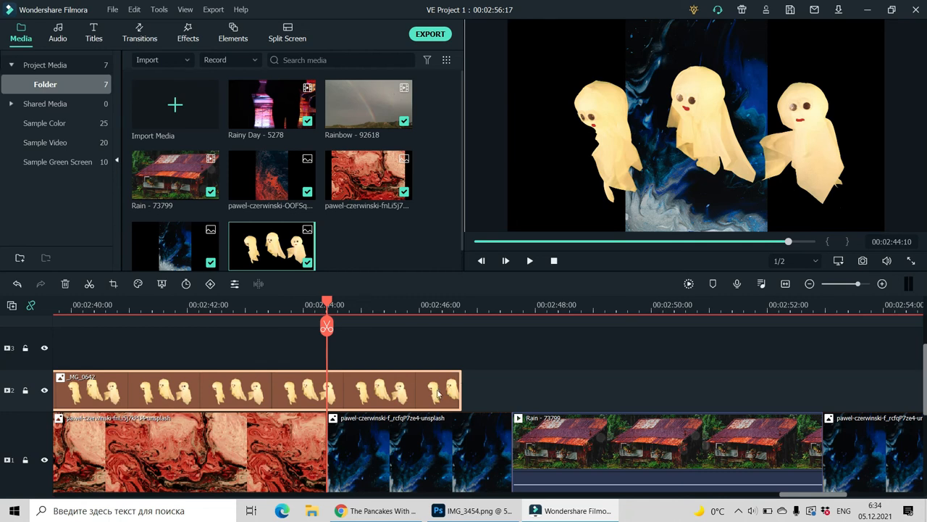
Step: Trim the ghost overlay clip shorter and review it from earlier in the timeline
drag(461, 391, 394, 391)
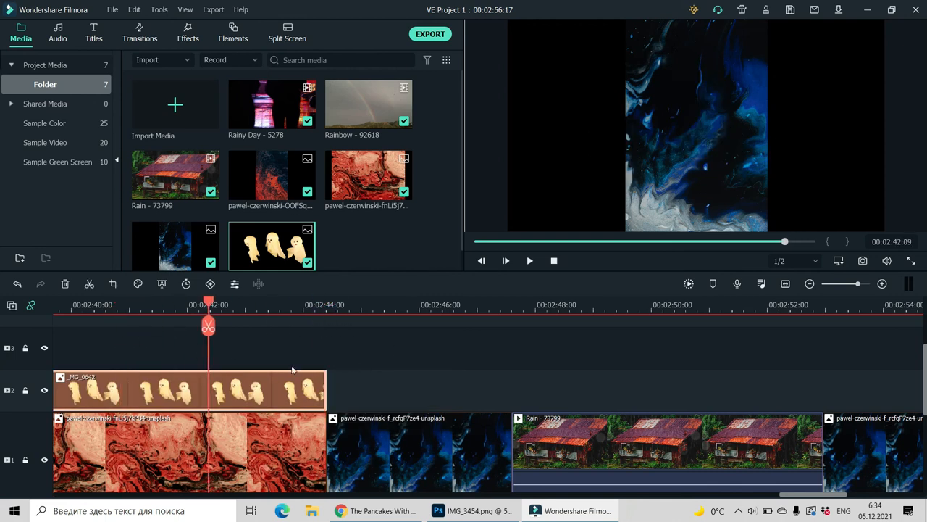
click(61, 304)
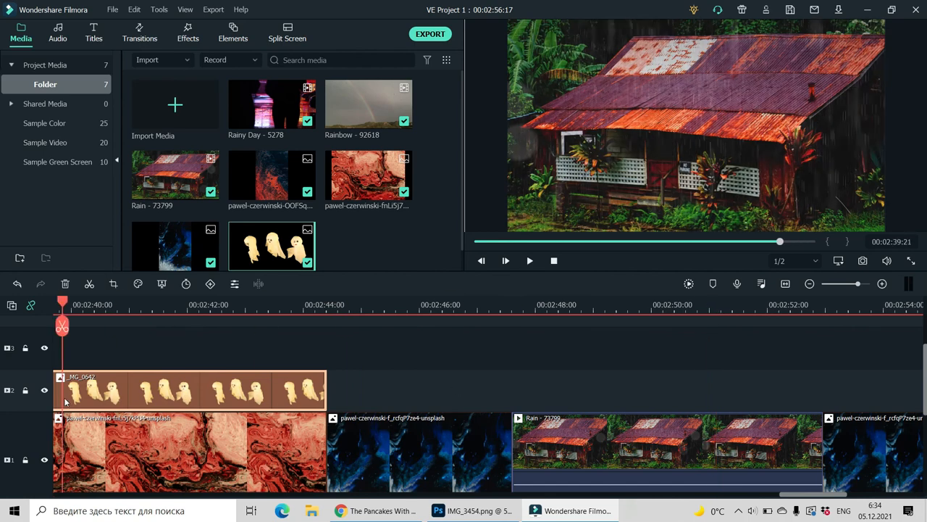
click(593, 305)
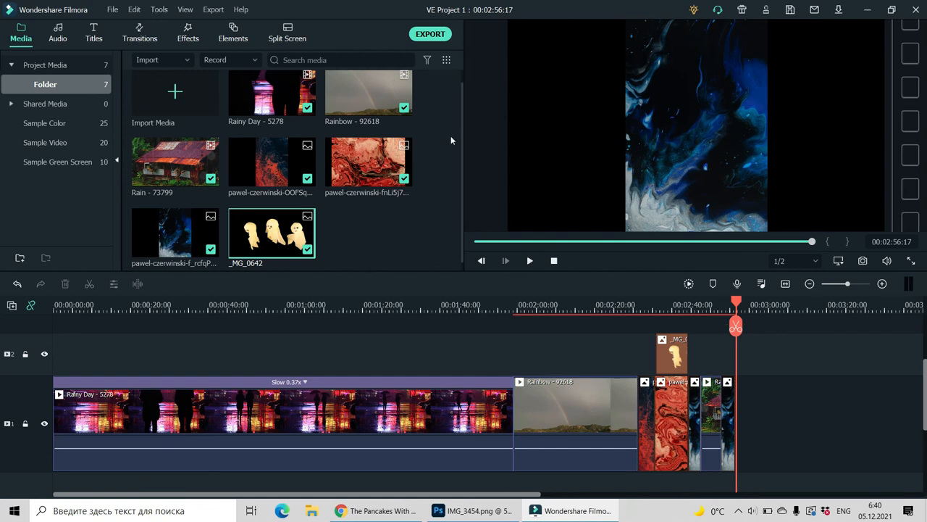
click(113, 9)
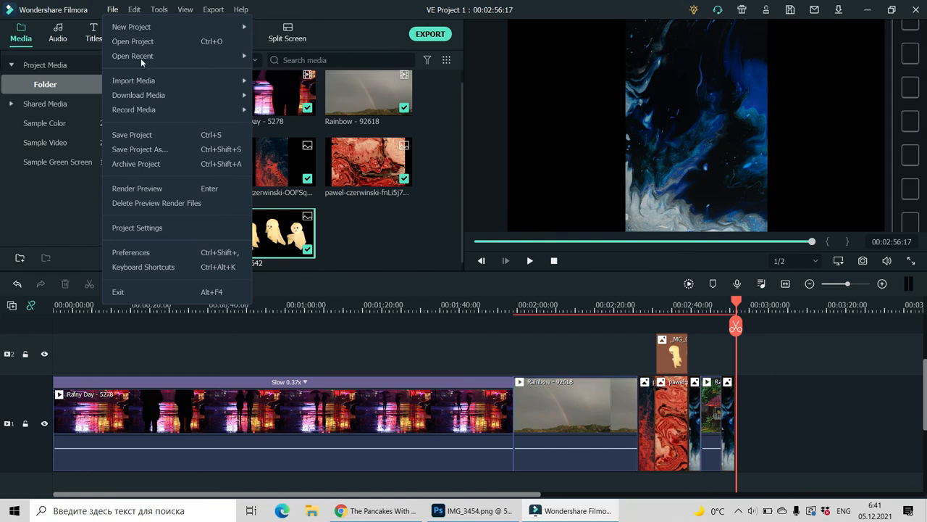
mouse_move(133, 135)
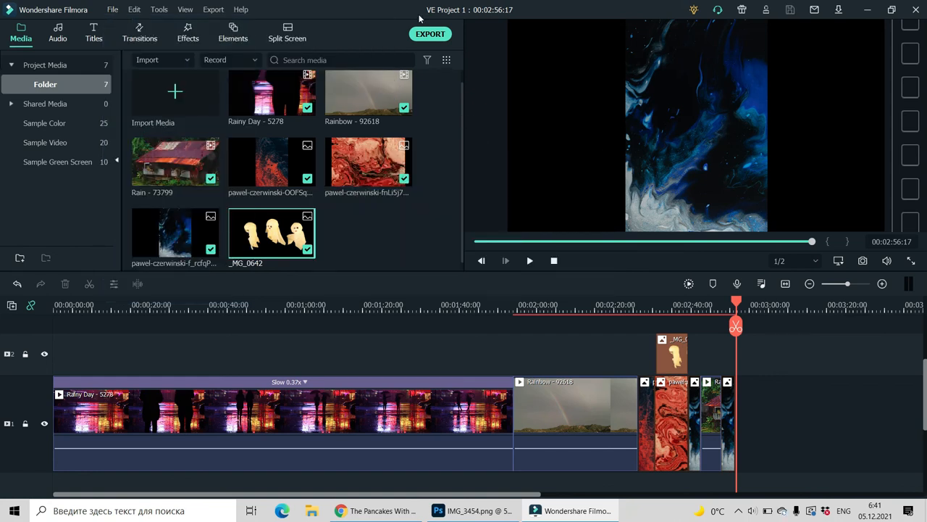
click(430, 33)
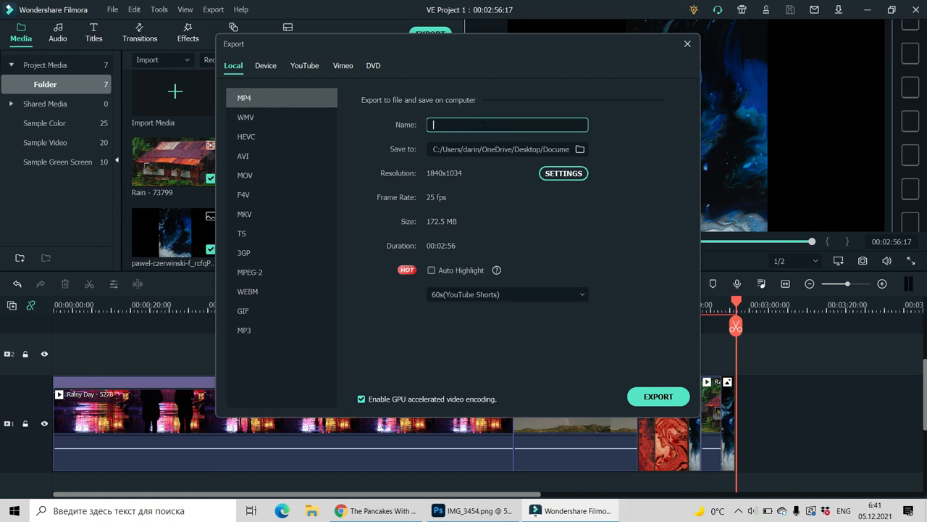
Step: Name the MP4 export 'aaa' and start rendering it
text(aaa)
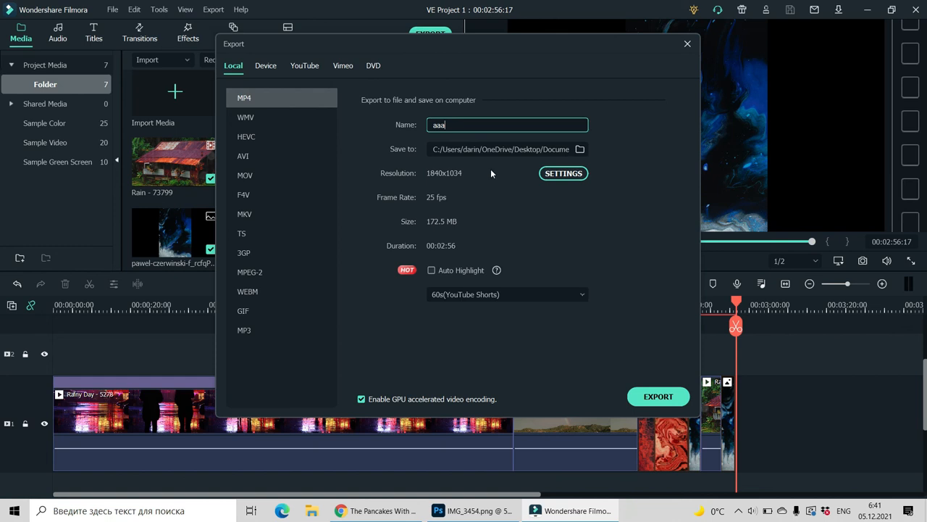
mouse_move(449, 224)
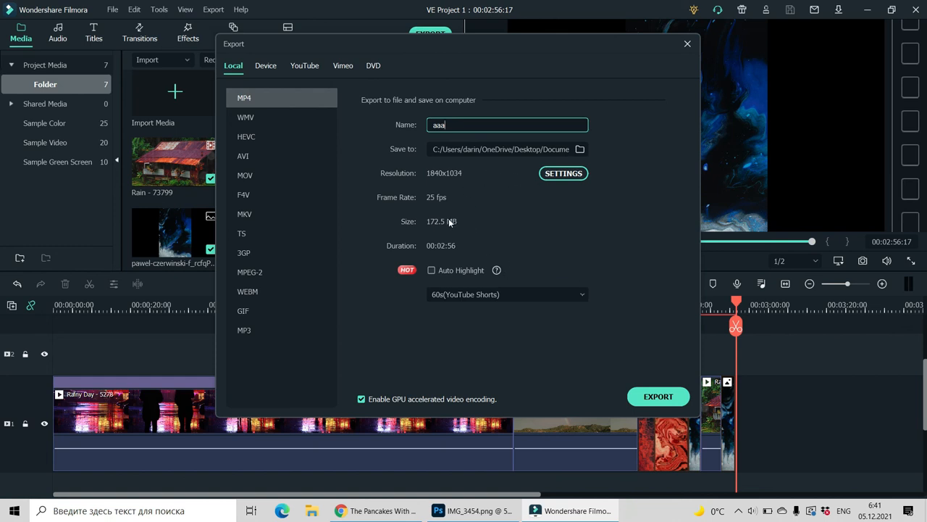
mouse_move(620, 347)
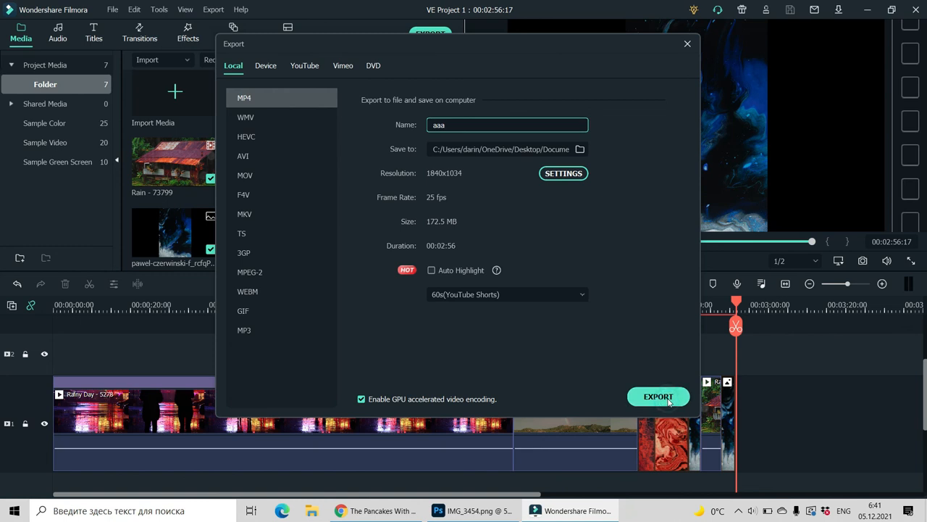
click(658, 398)
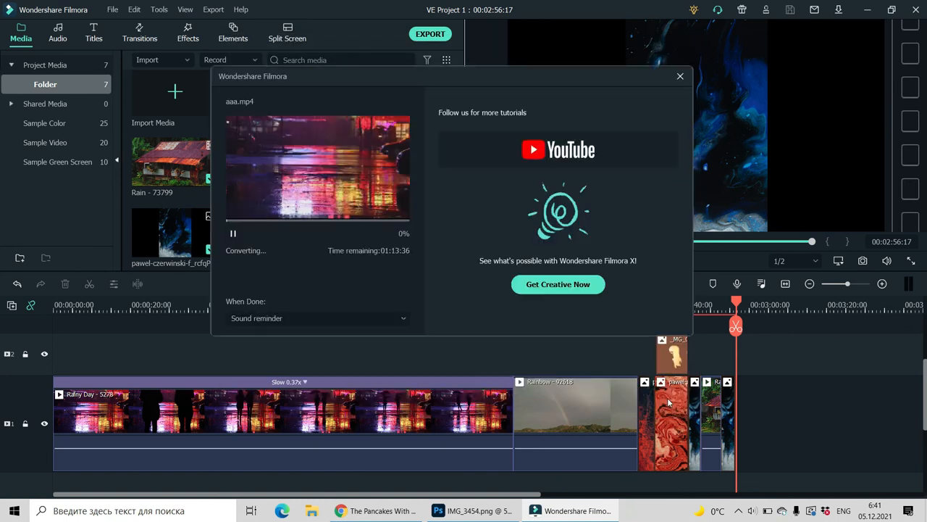